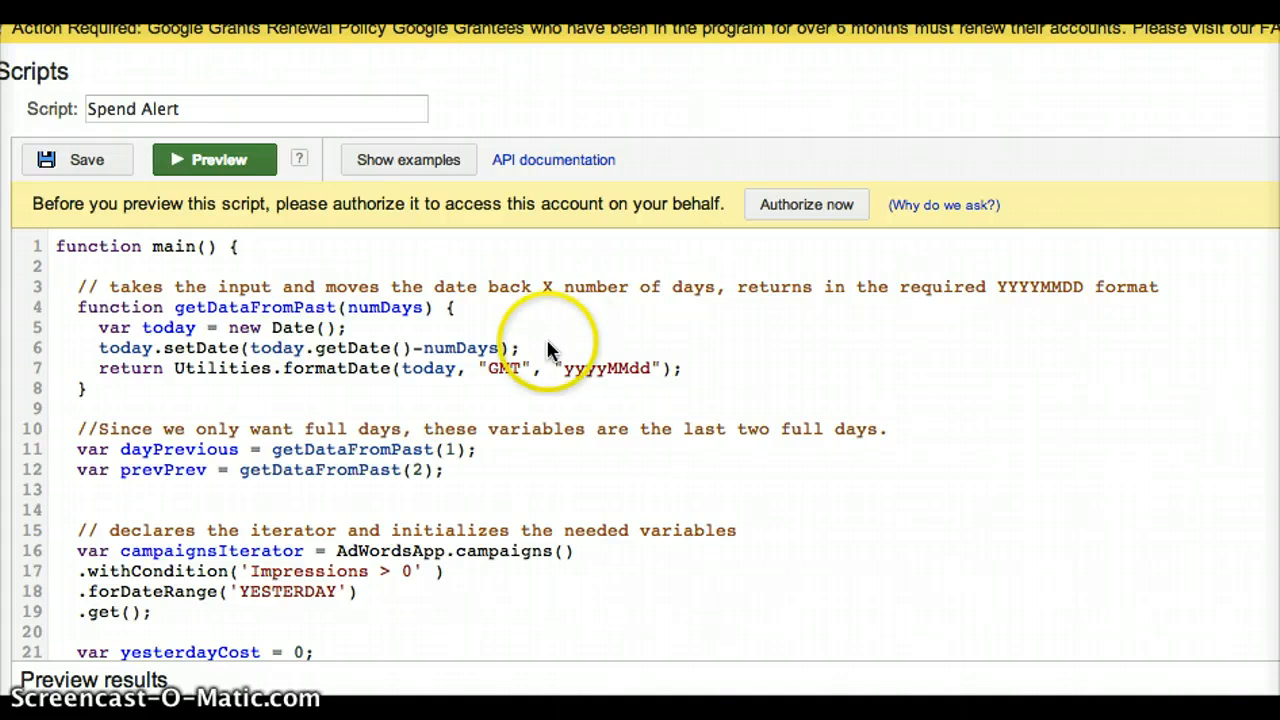
pyautogui.moveTo(140, 320)
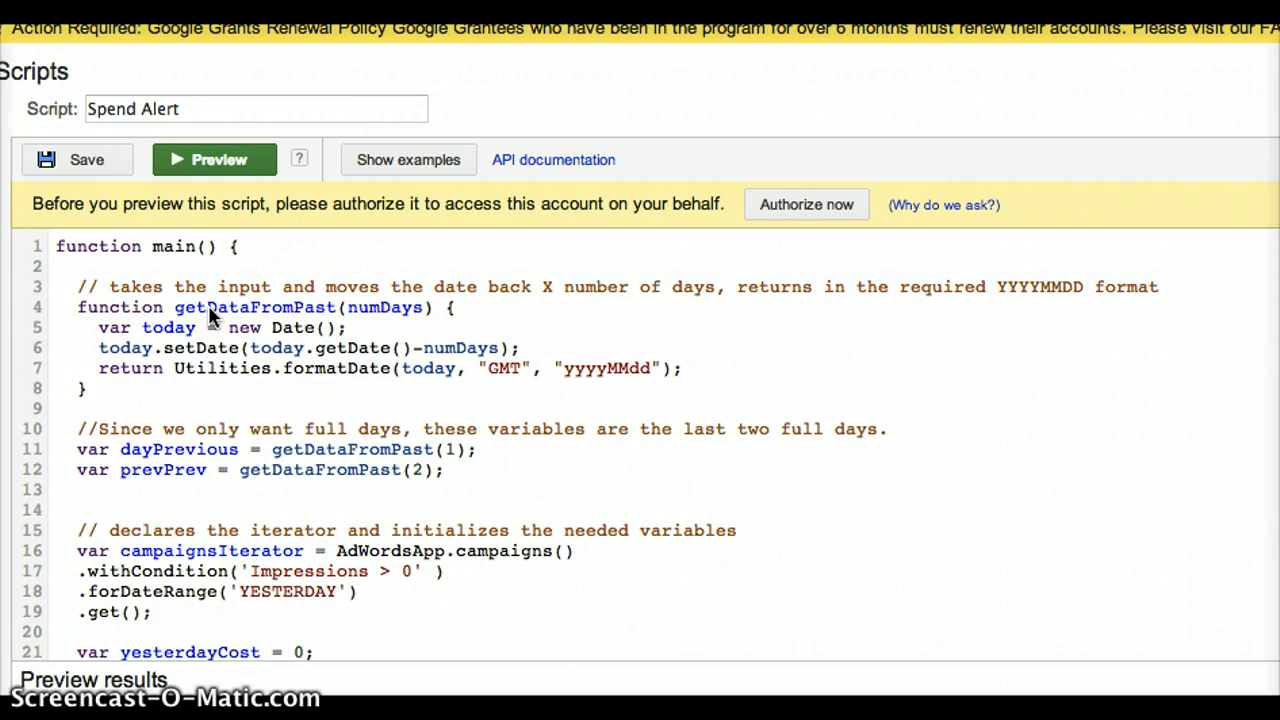
pyautogui.moveTo(216, 318)
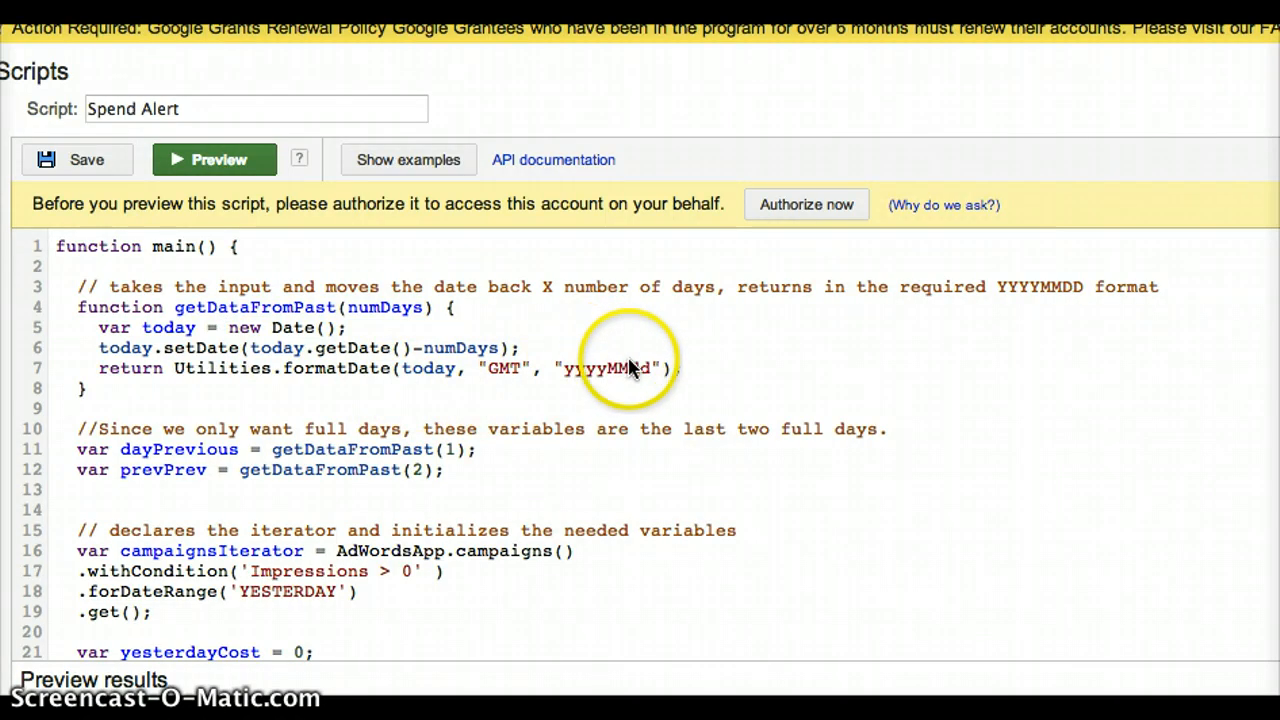
pyautogui.moveTo(284, 374)
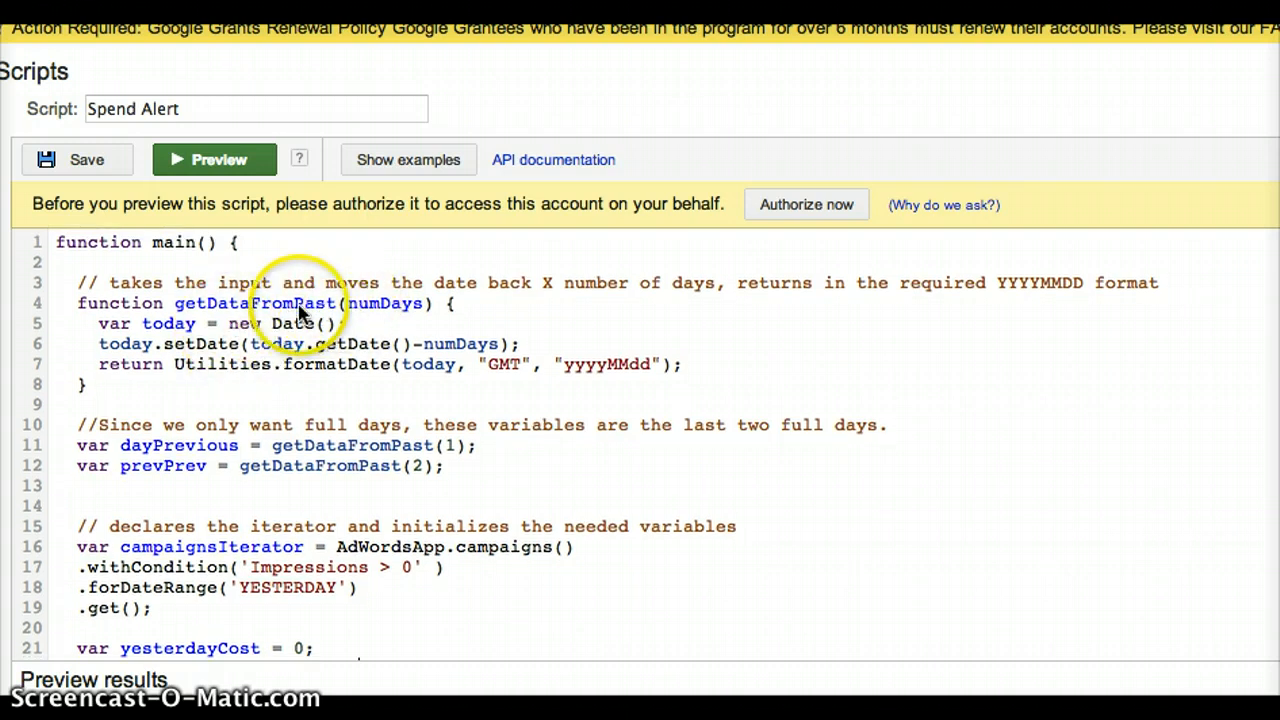
pyautogui.moveTo(328, 458)
pyautogui.write(';')
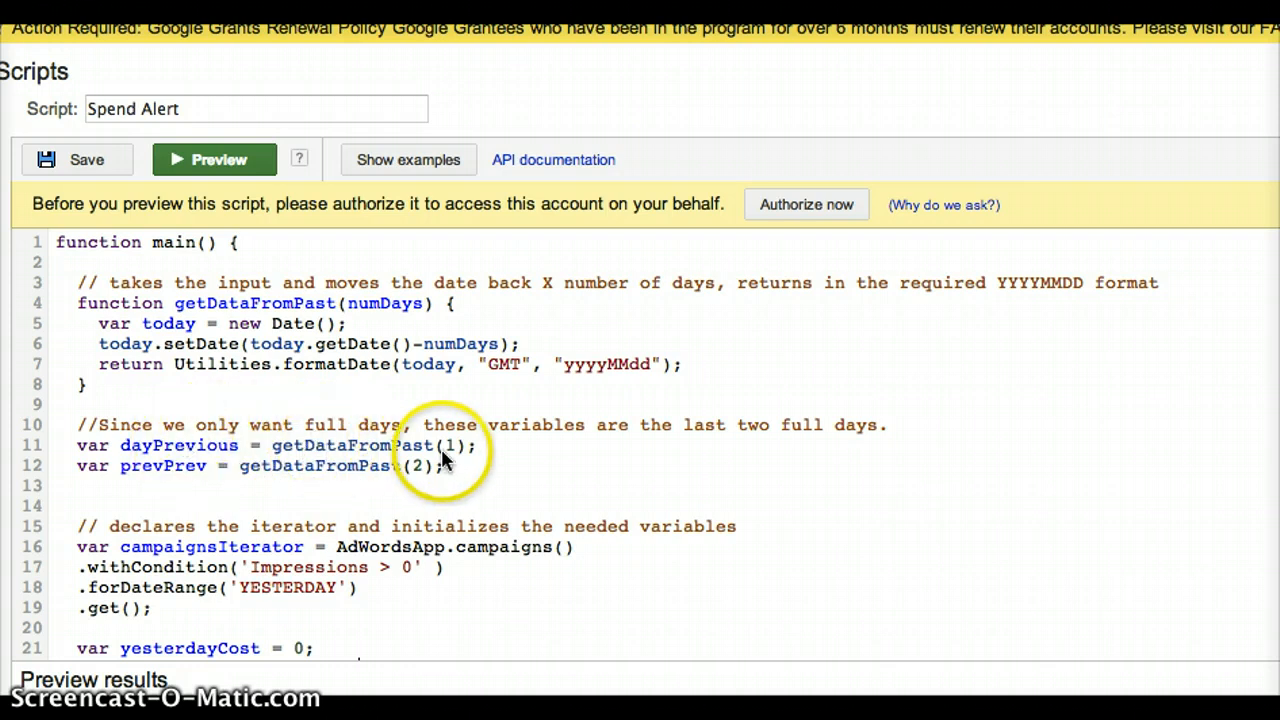
pyautogui.moveTo(228, 436)
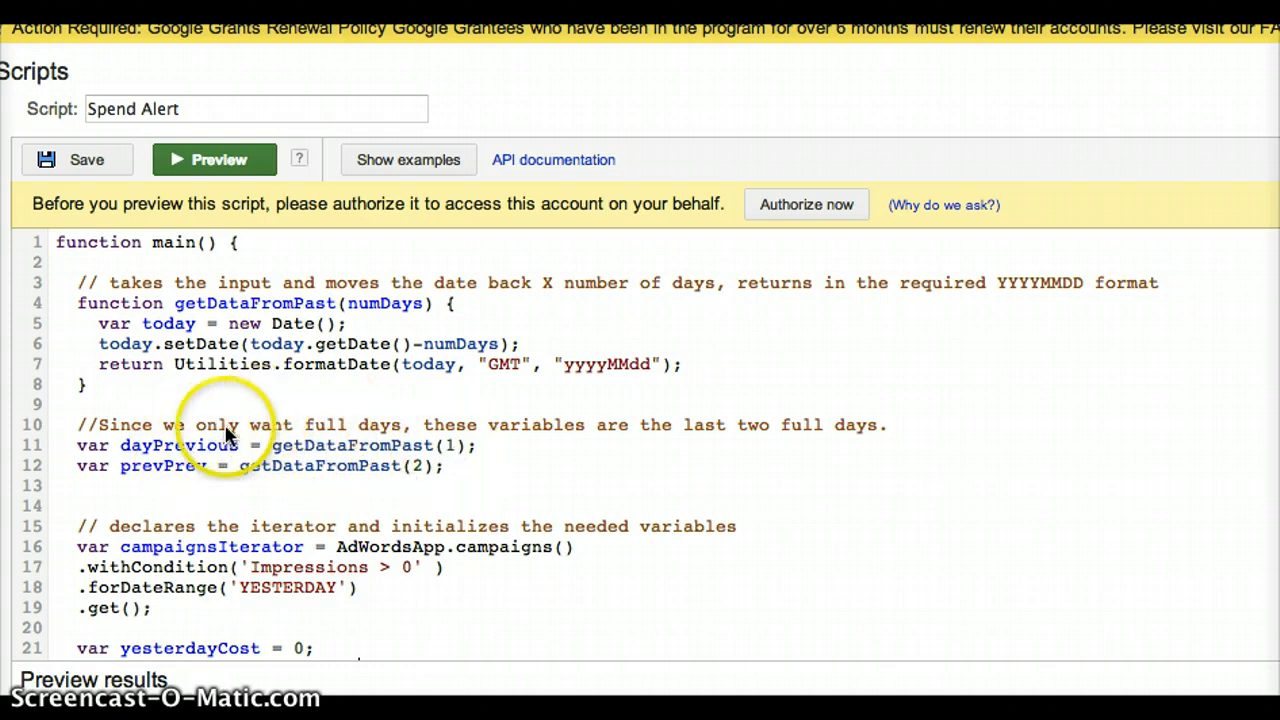
pyautogui.moveTo(140, 478)
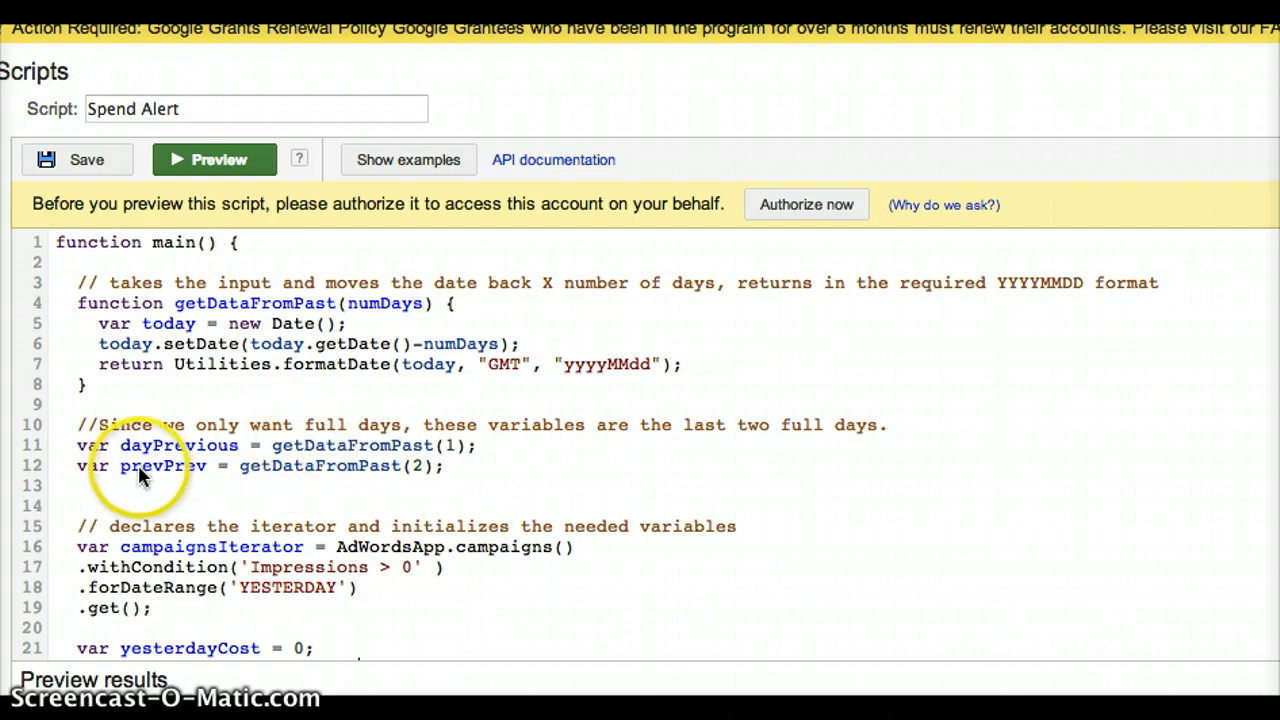
pyautogui.moveTo(350, 472)
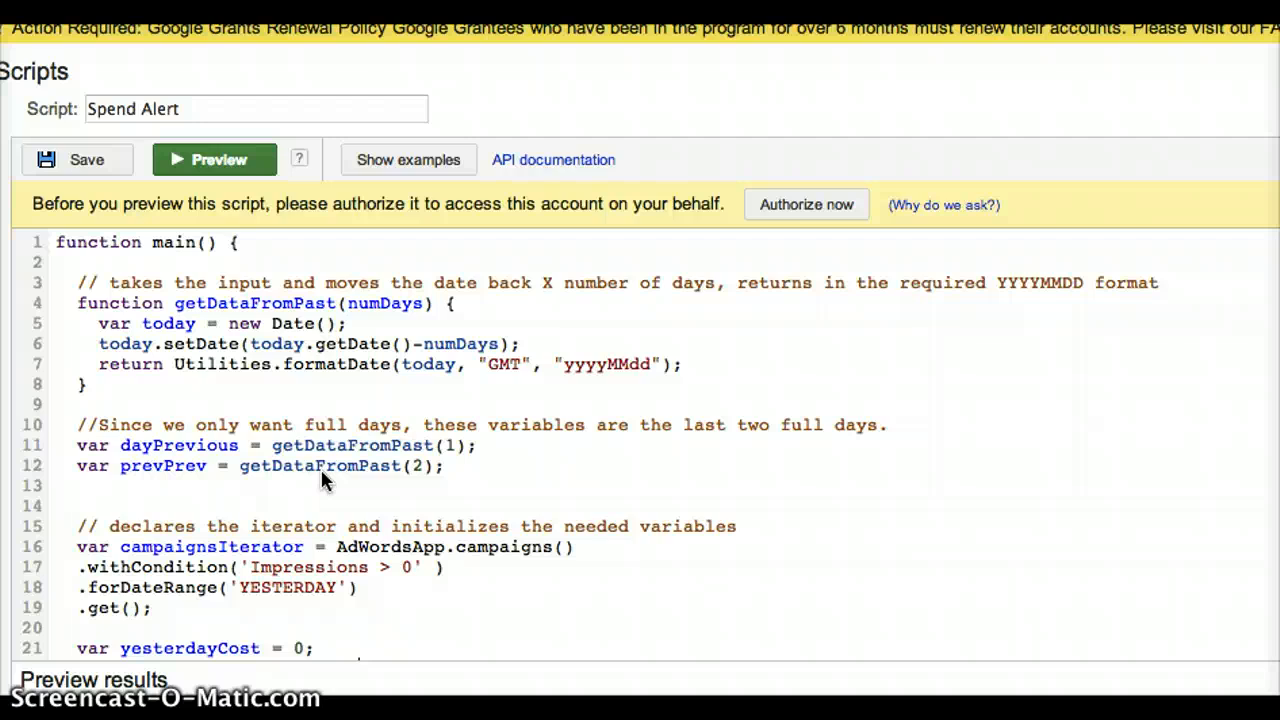
# - Rewrite line 35 so yesterdayCost is compared against 1.2 times dayBeforeYesterdayCost
pyautogui.scroll(-3)
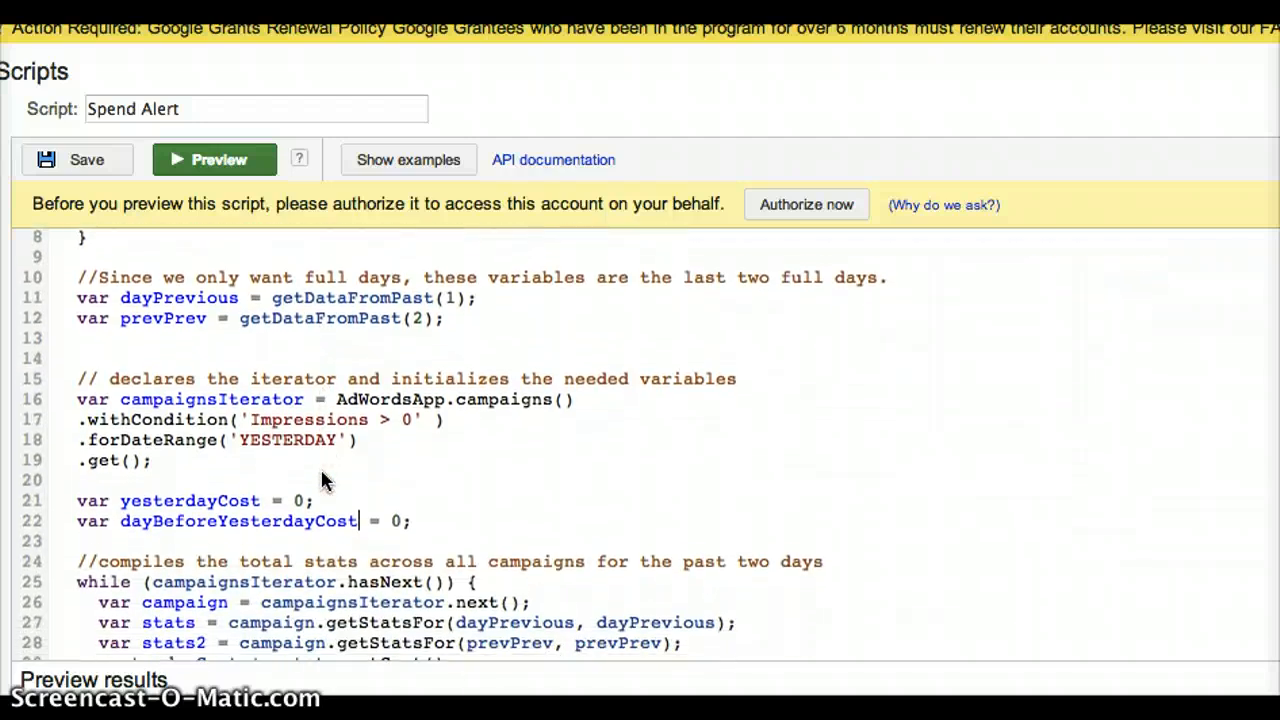
pyautogui.scroll(-3)
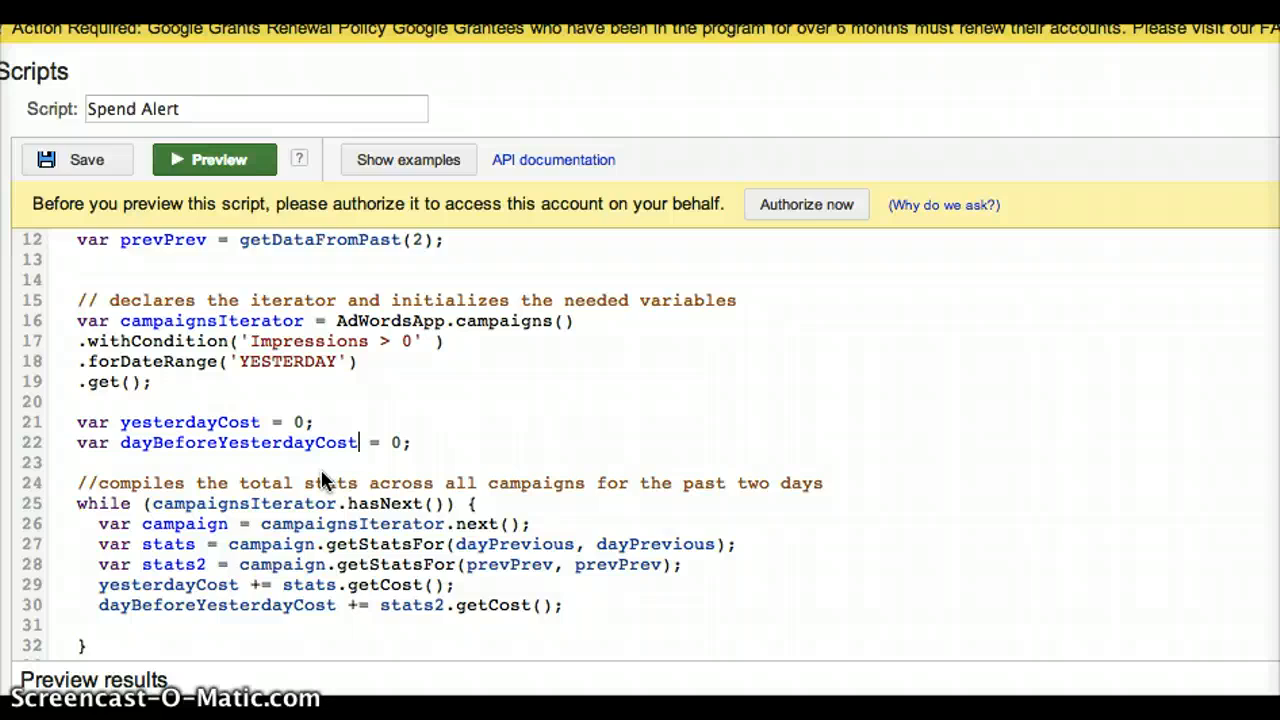
pyautogui.scroll(-3)
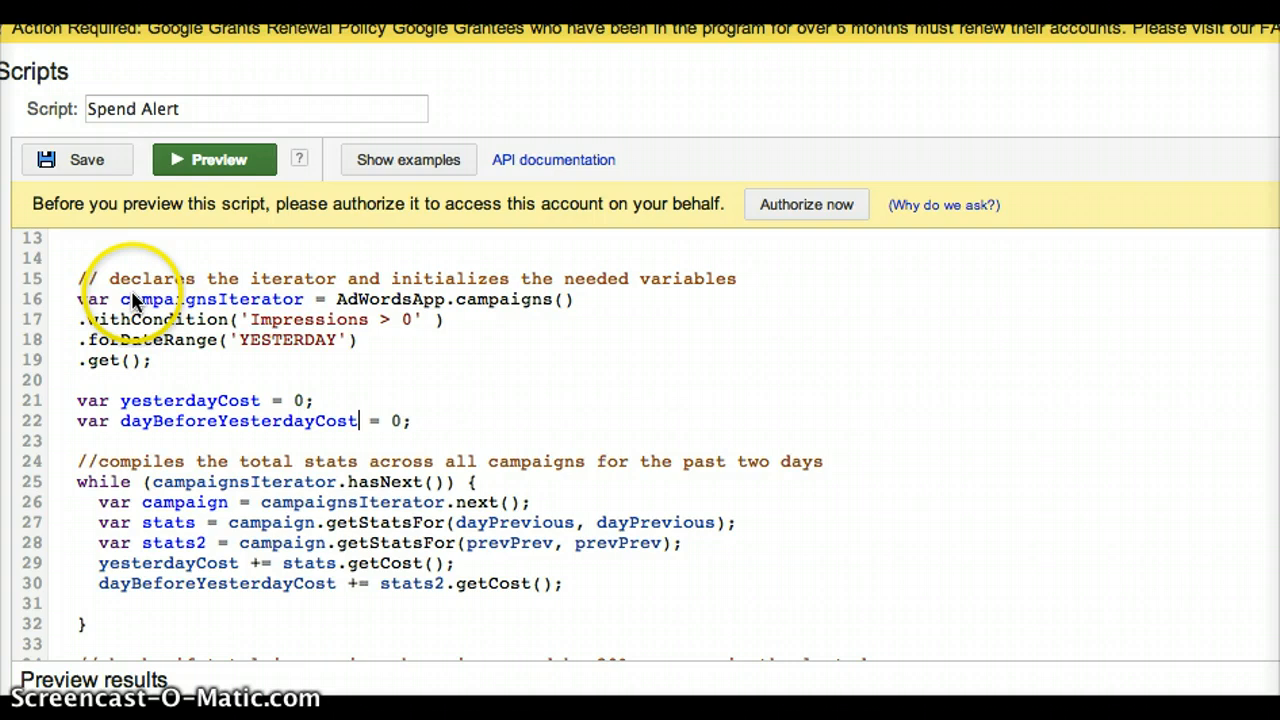
pyautogui.moveTo(344, 338)
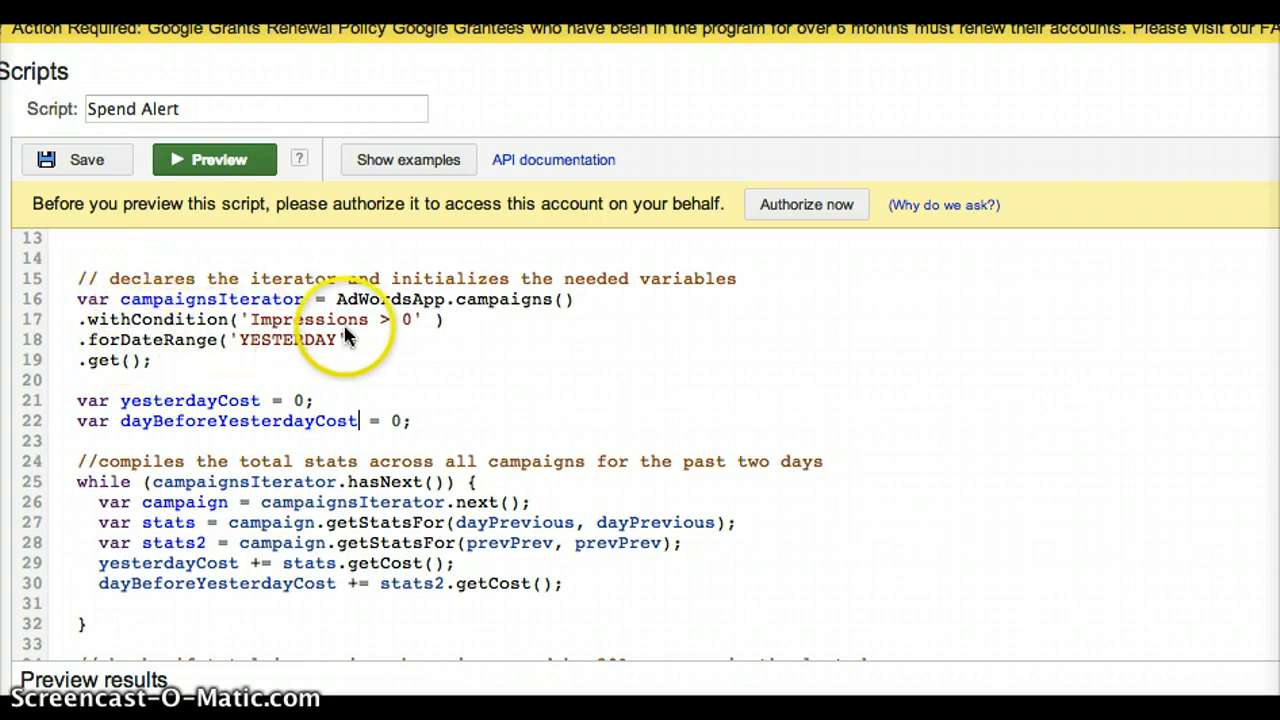
pyautogui.moveTo(260, 352)
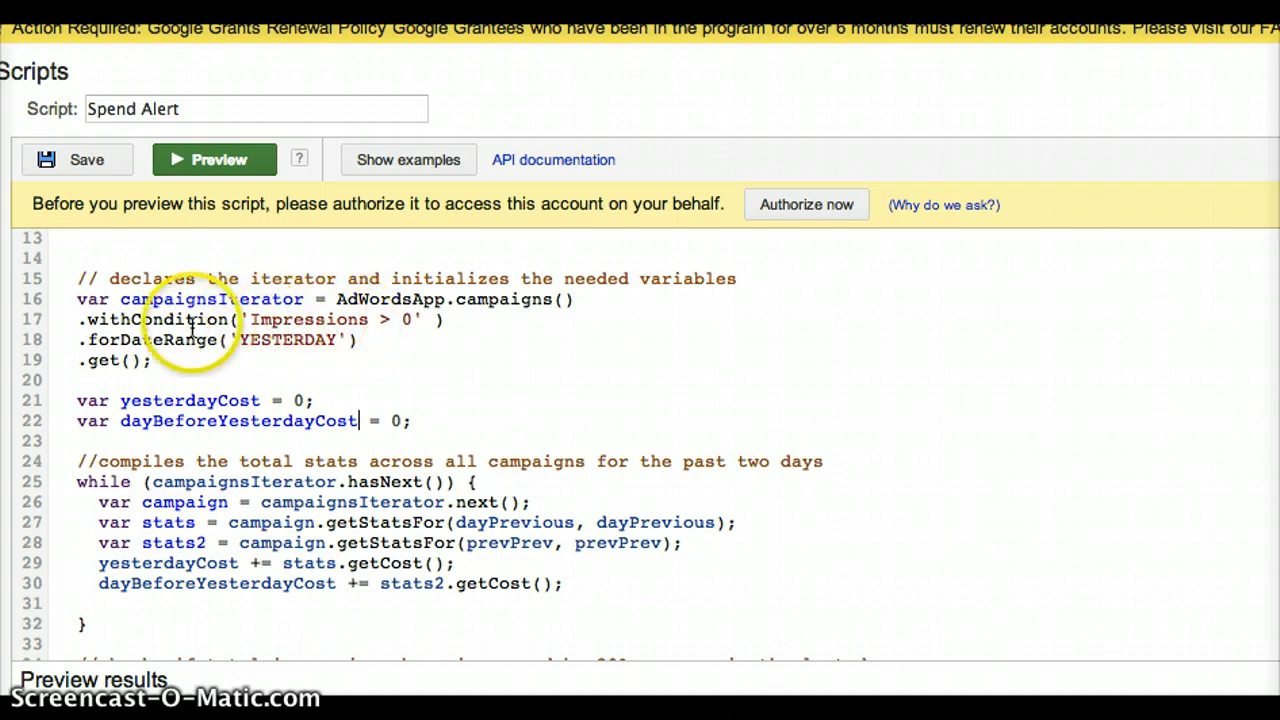
pyautogui.moveTo(90, 360)
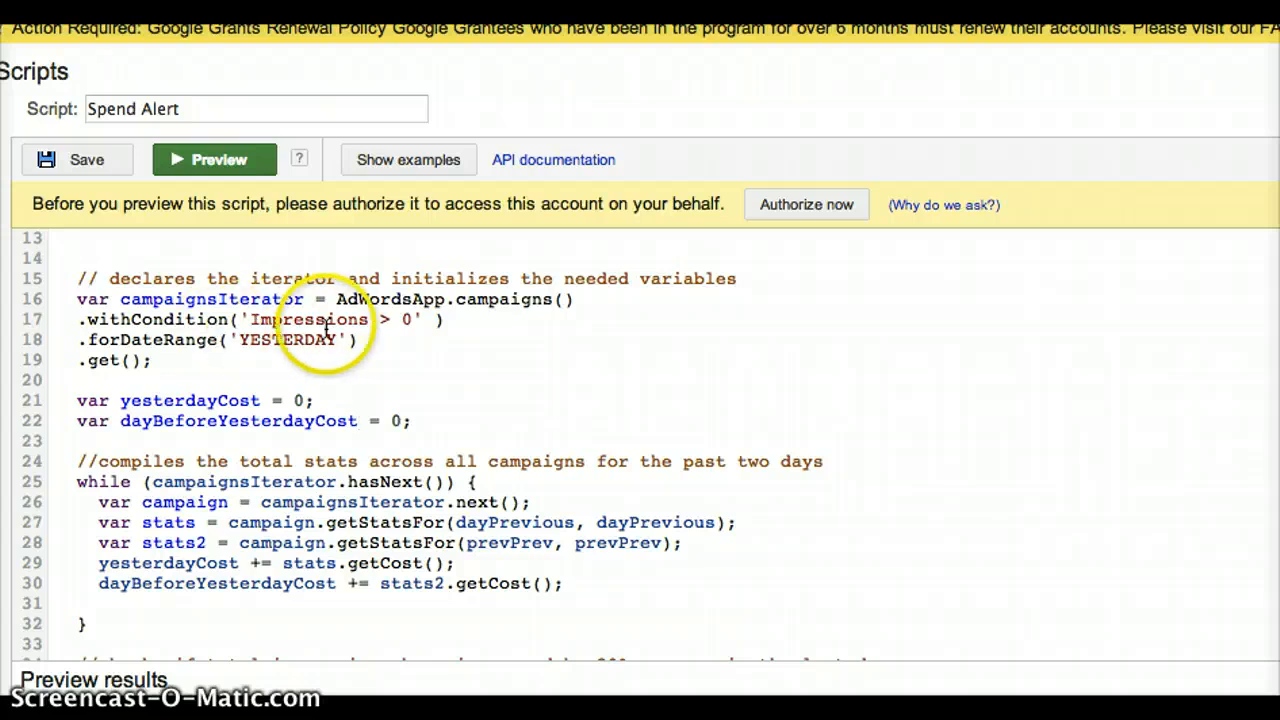
pyautogui.scroll(-3)
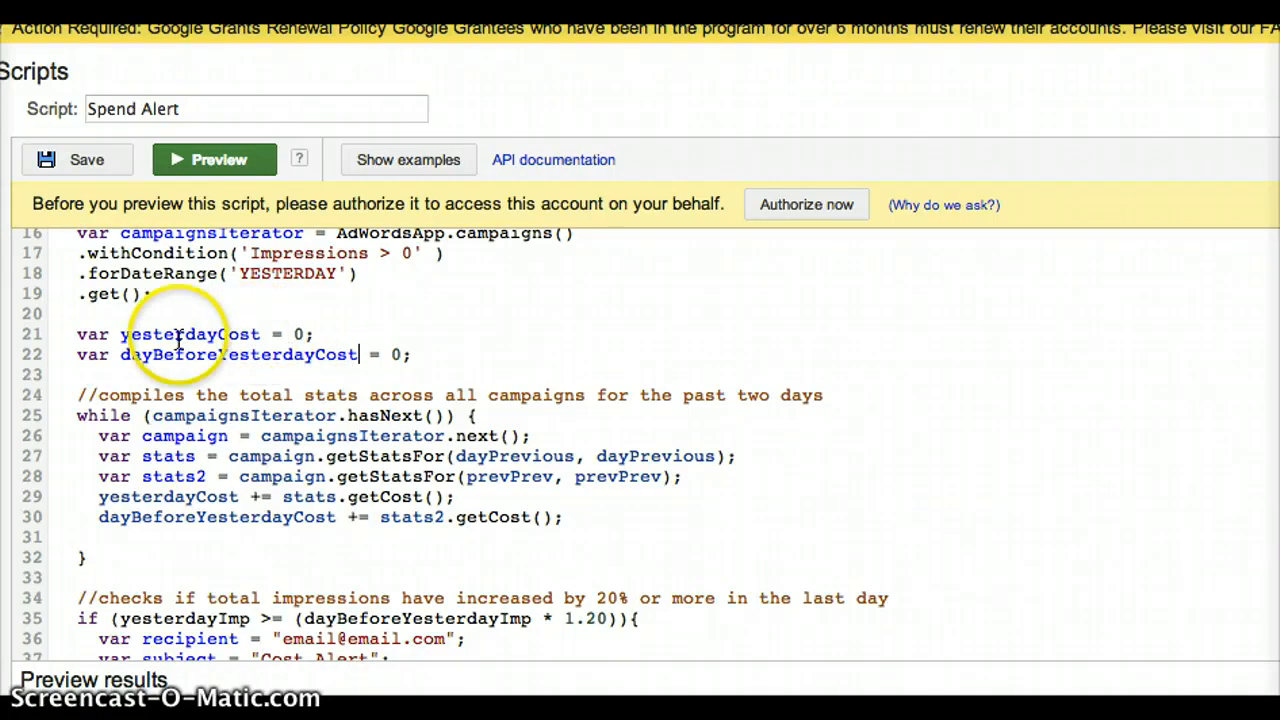
pyautogui.click(296, 334)
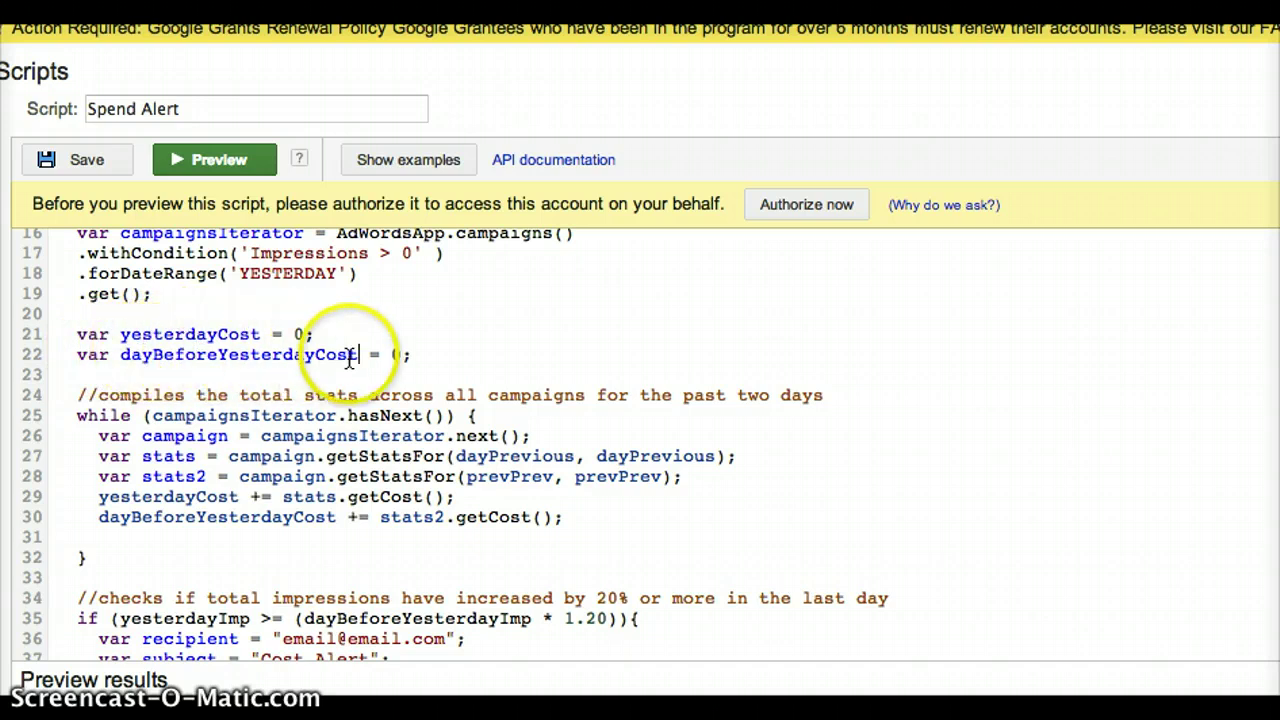
pyautogui.moveTo(352, 336)
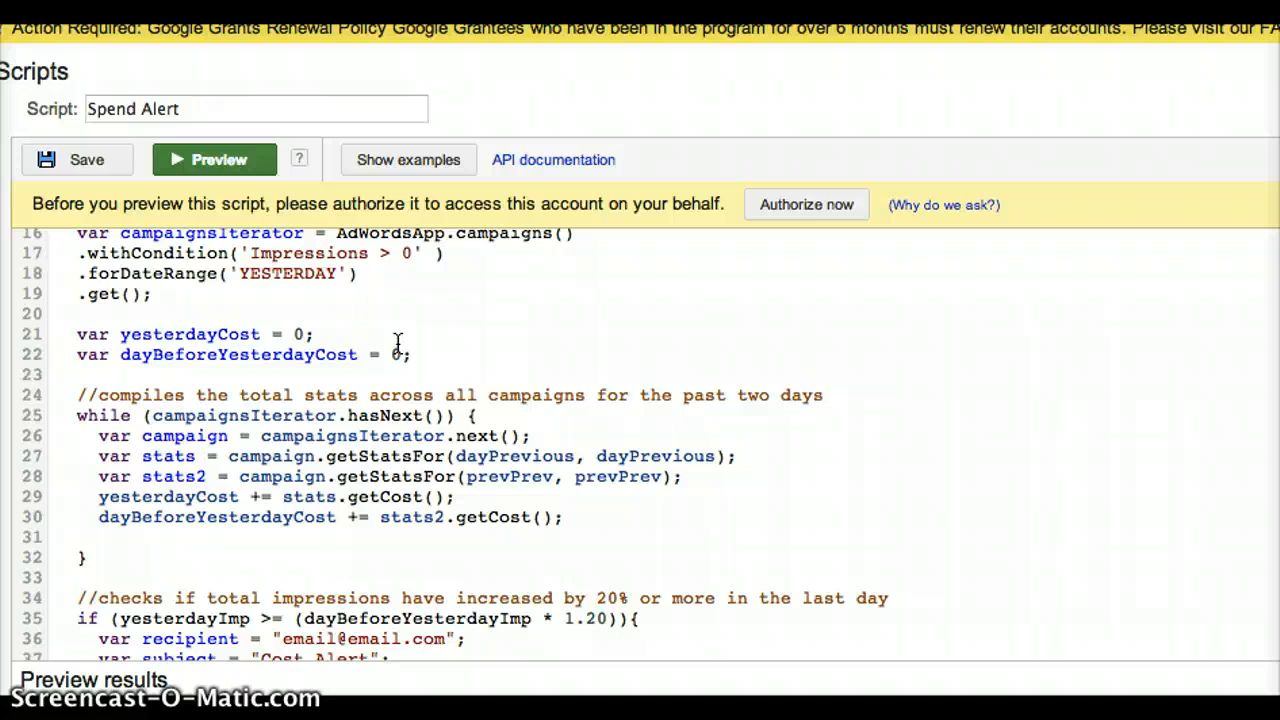
pyautogui.scroll(-3)
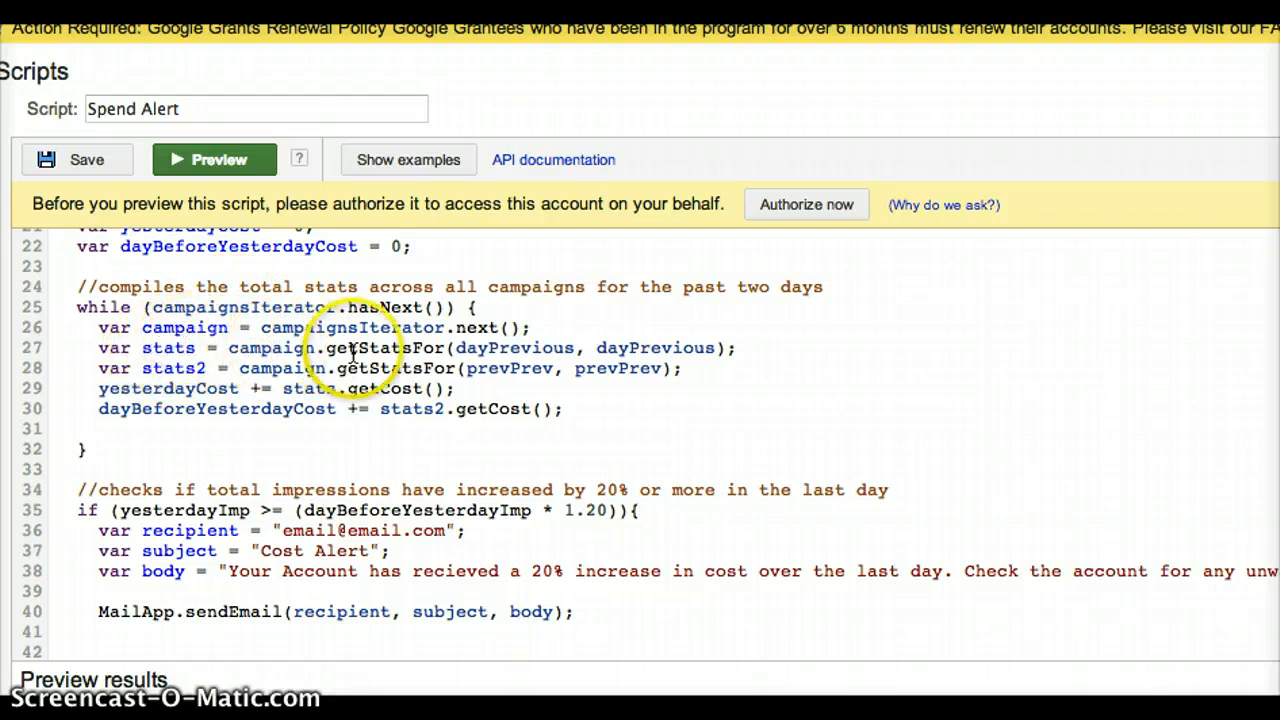
pyautogui.moveTo(648, 350)
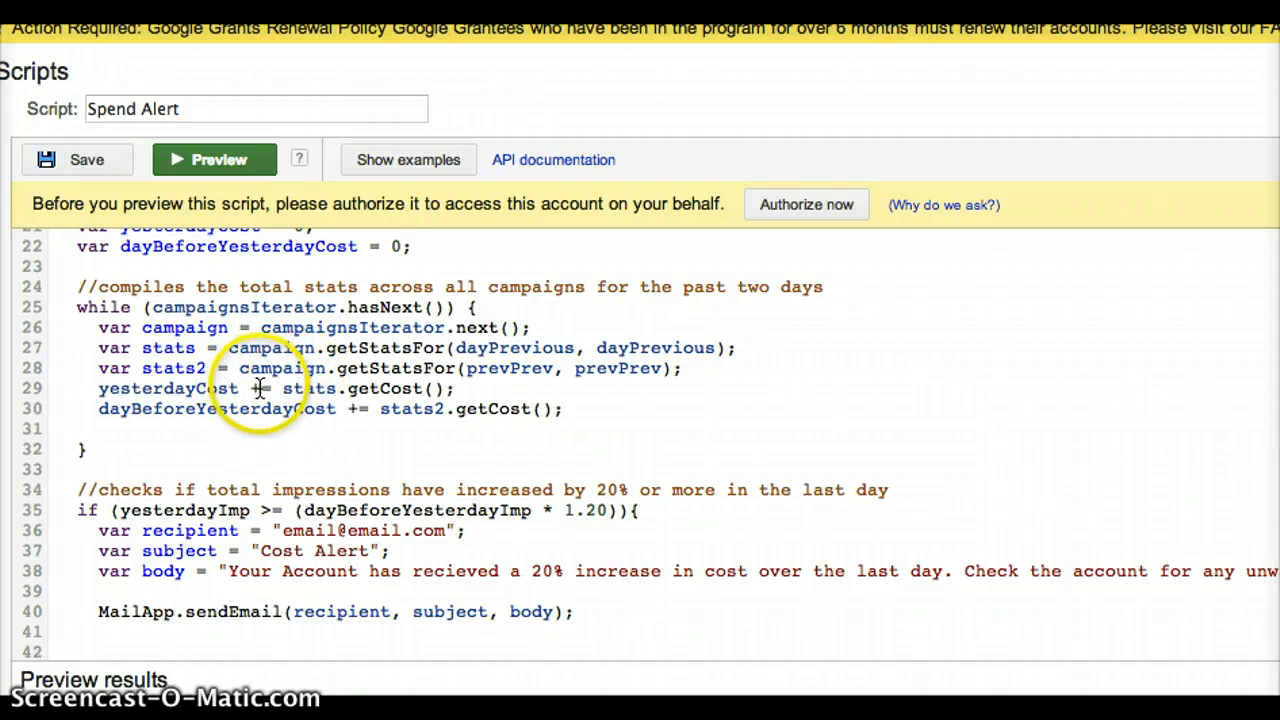
pyautogui.moveTo(350, 388)
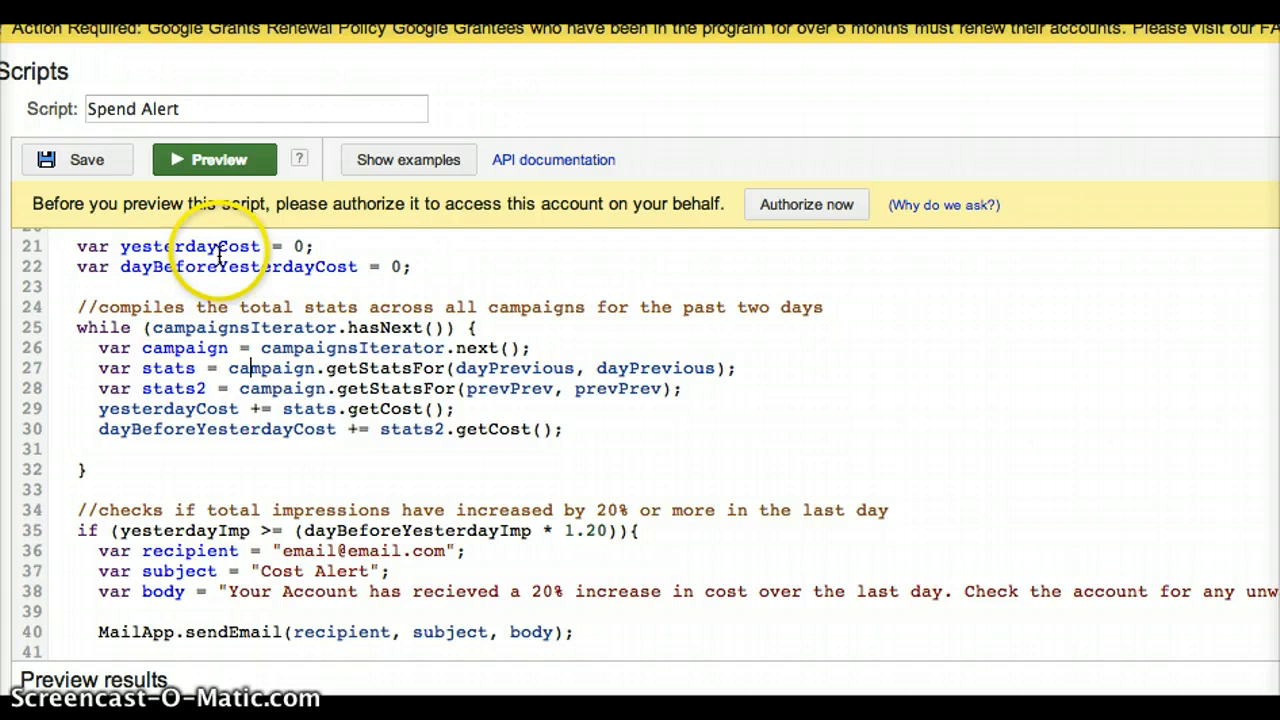
pyautogui.moveTo(310, 388)
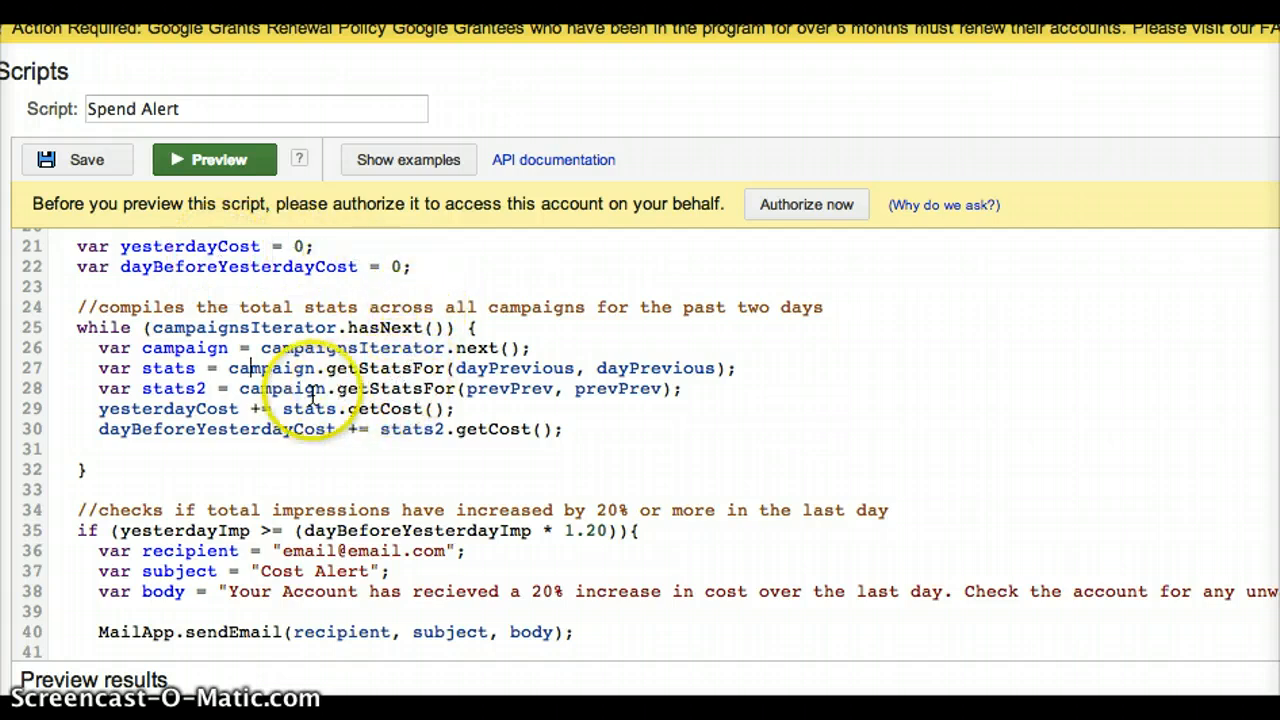
pyautogui.moveTo(244, 408)
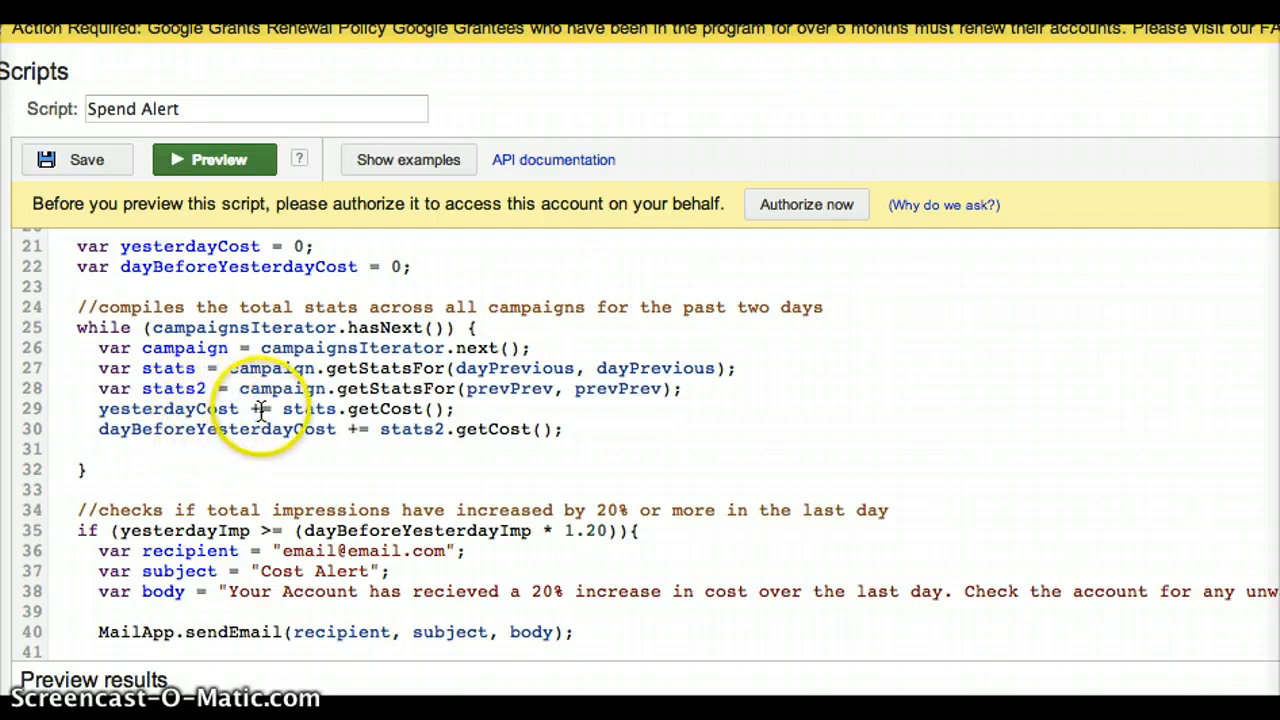
pyautogui.moveTo(258, 408)
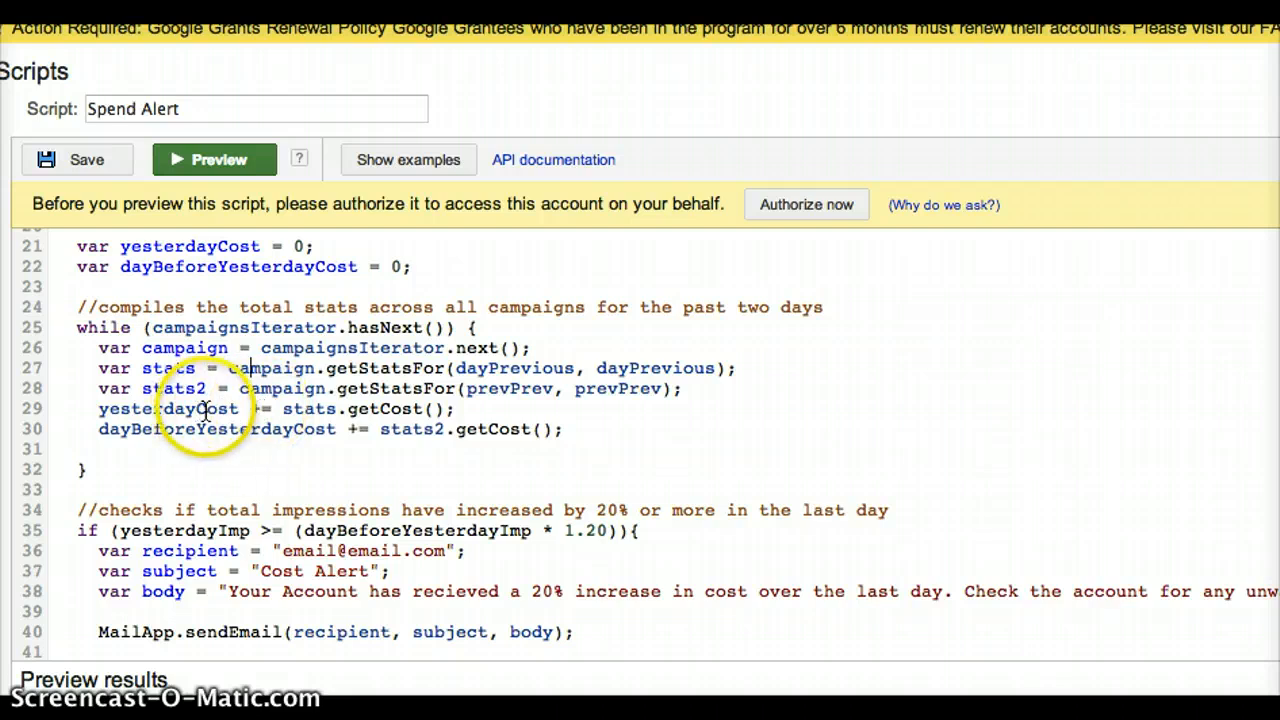
pyautogui.moveTo(230, 408)
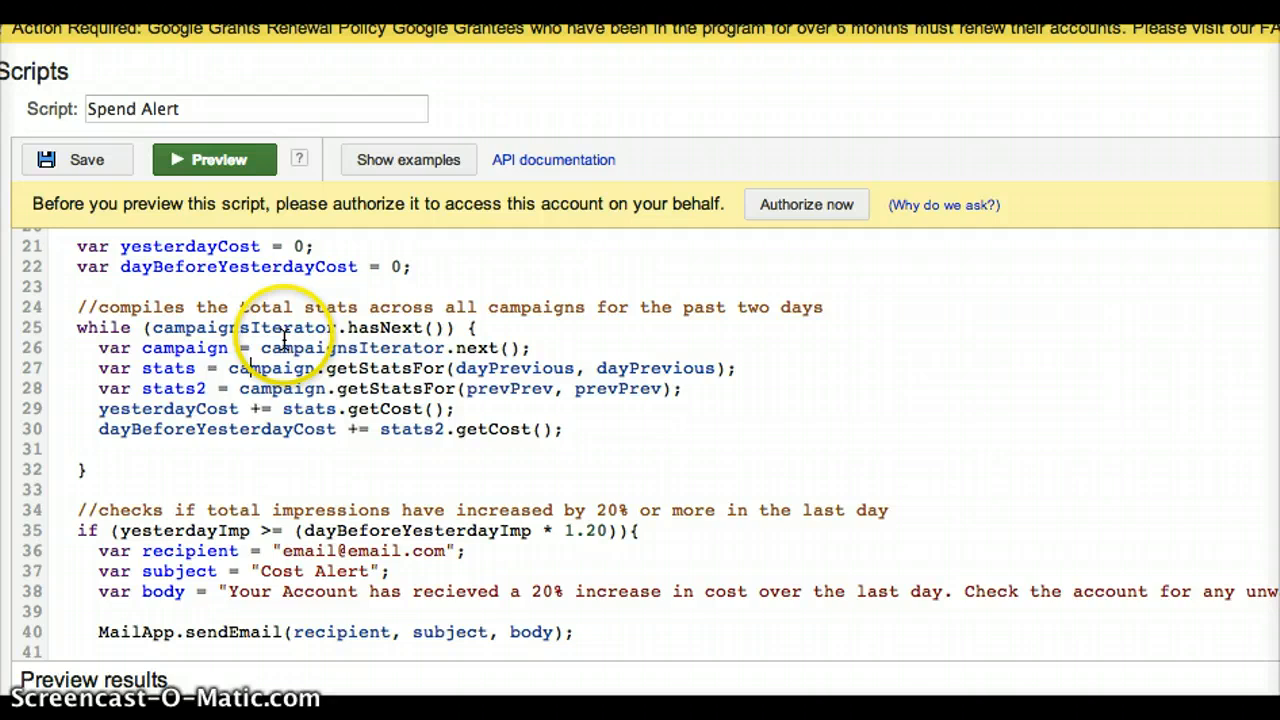
pyautogui.moveTo(268, 410)
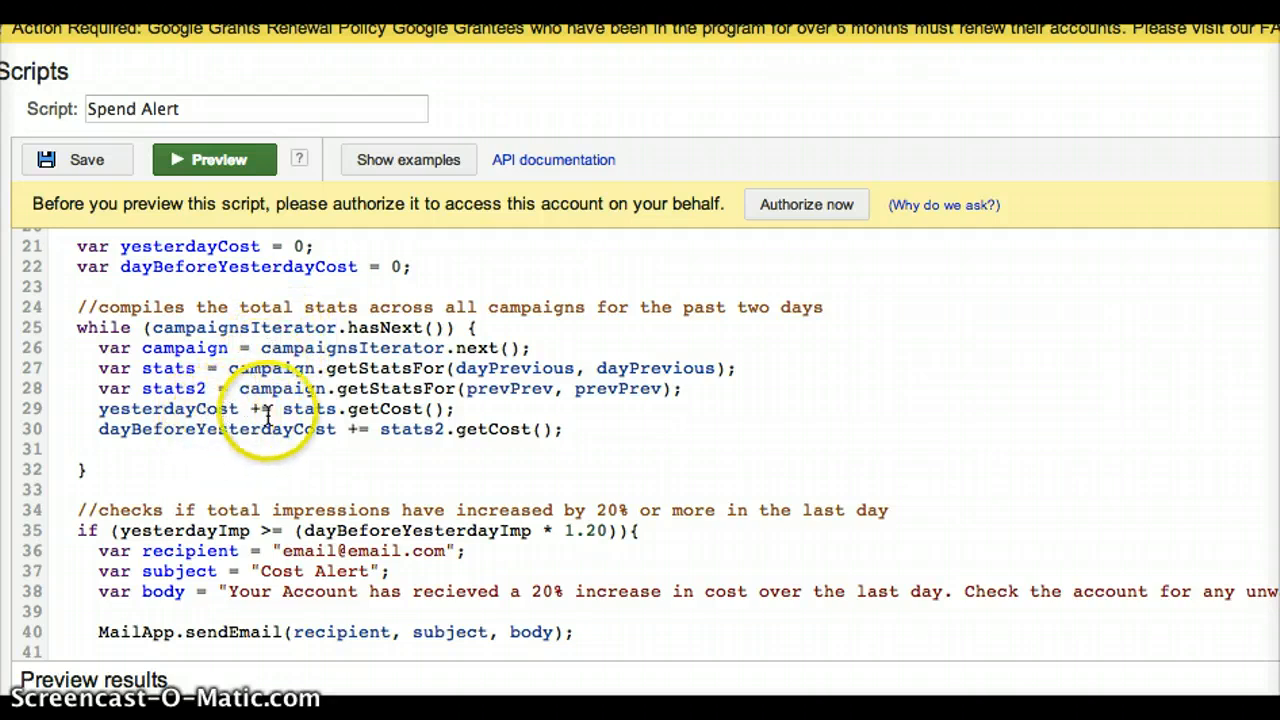
pyautogui.moveTo(344, 400)
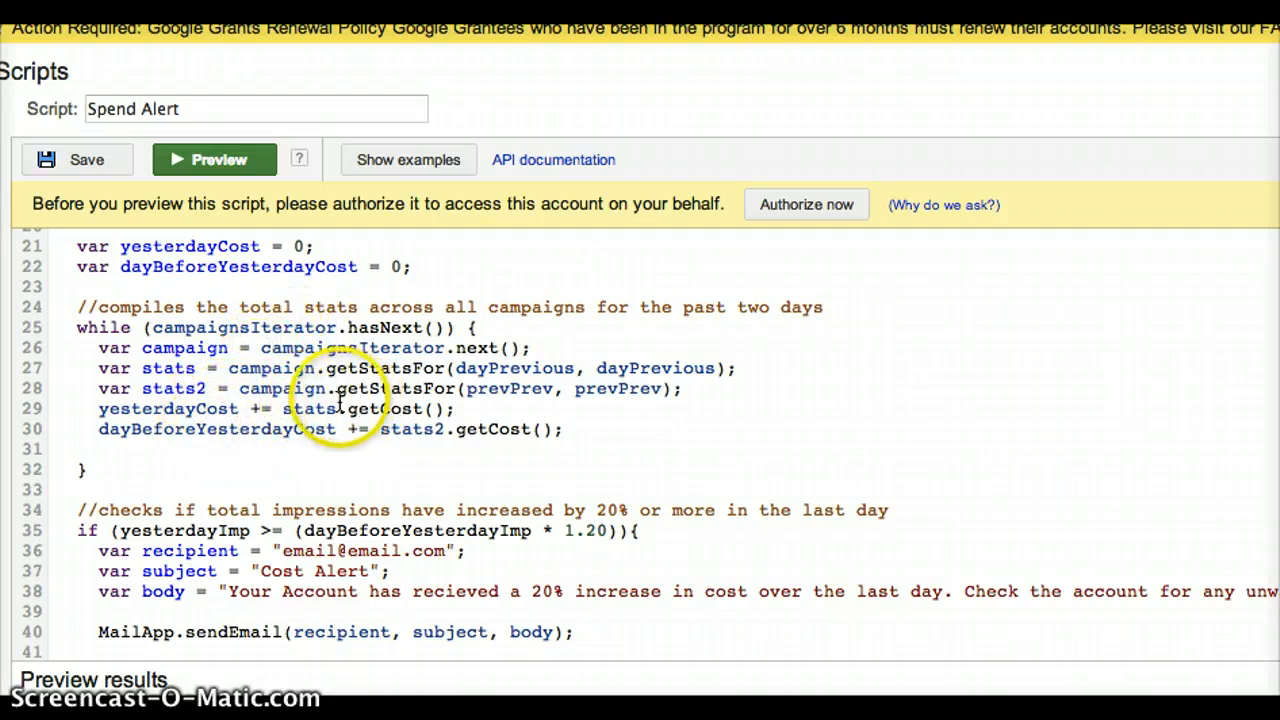
pyautogui.moveTo(164, 436)
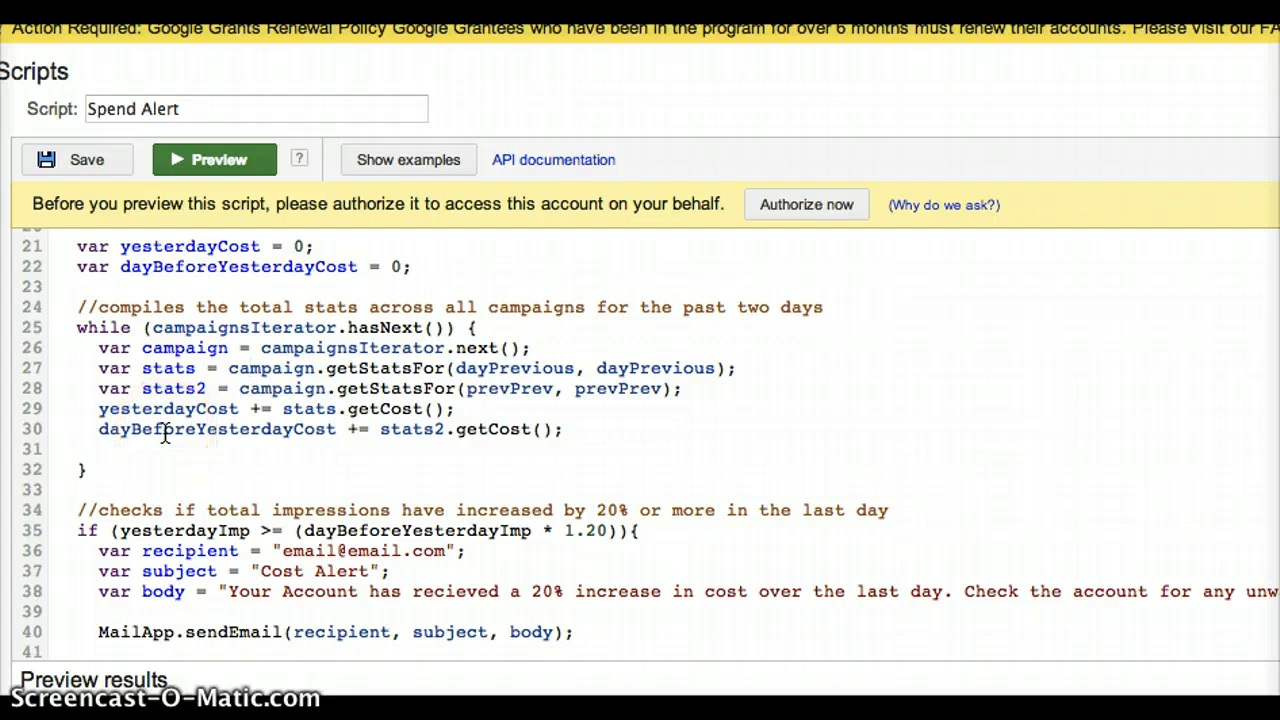
pyautogui.scroll(-3)
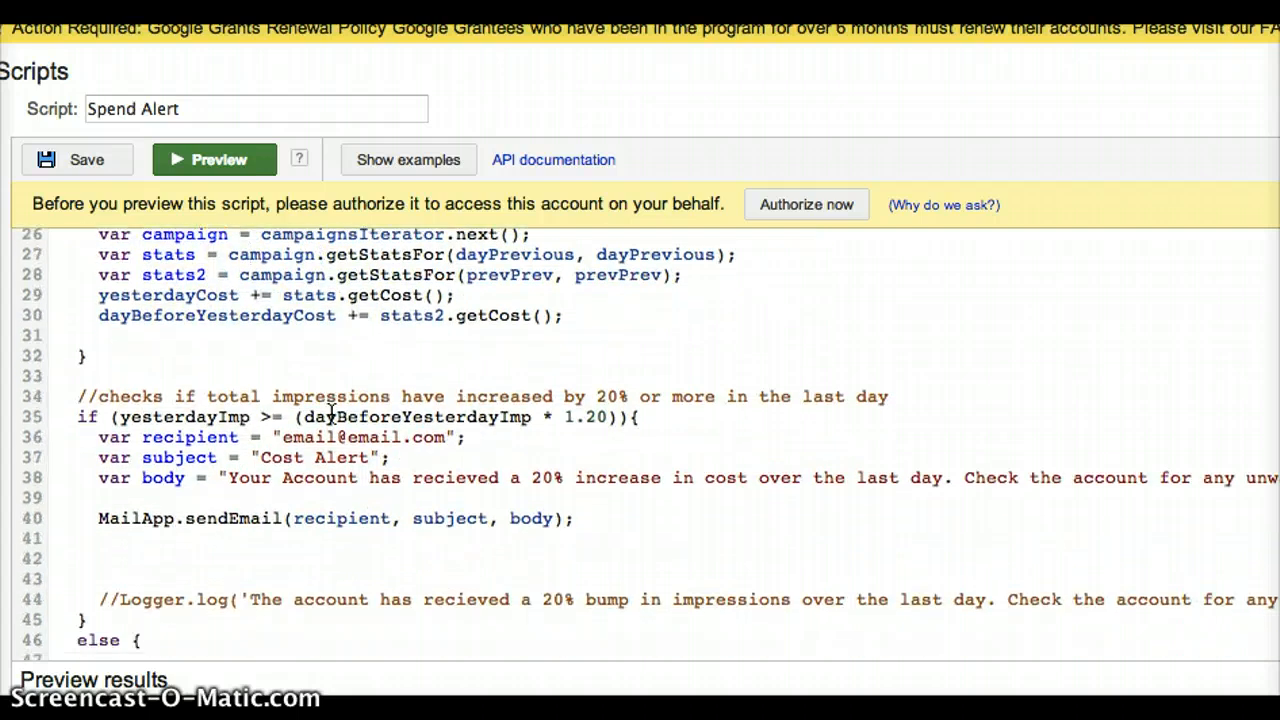
pyautogui.scroll(-3)
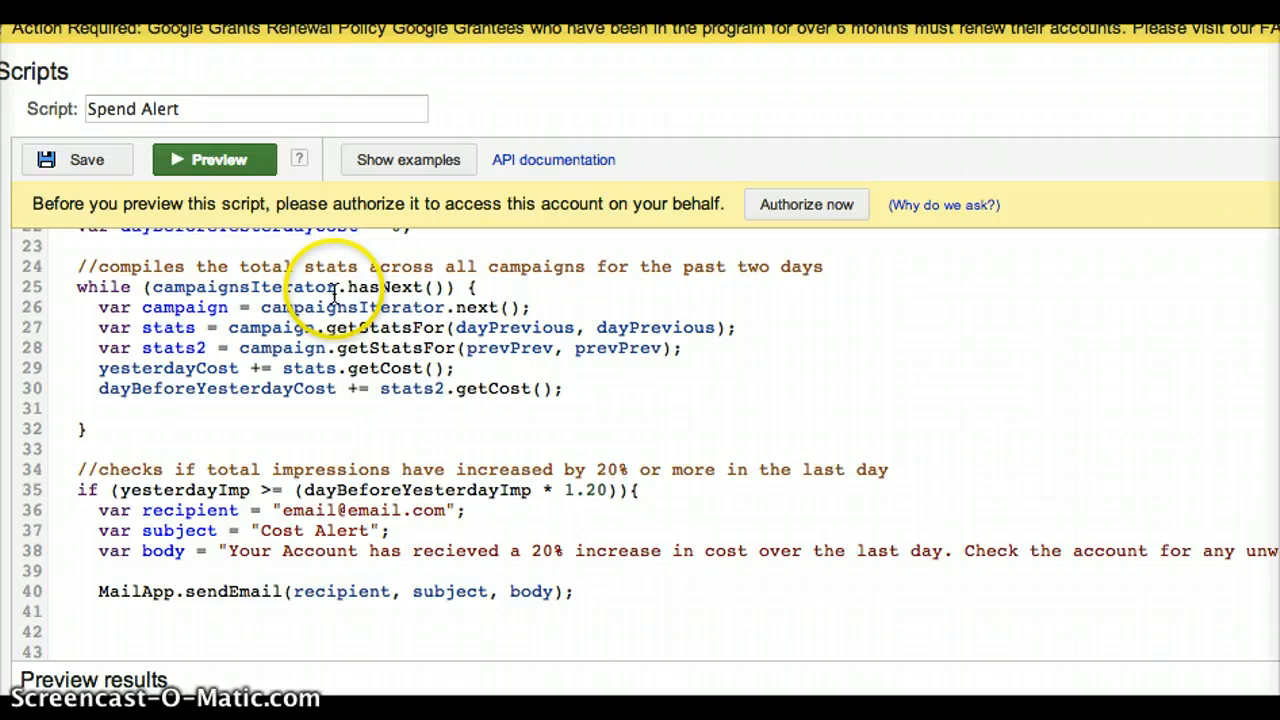
pyautogui.moveTo(450, 328)
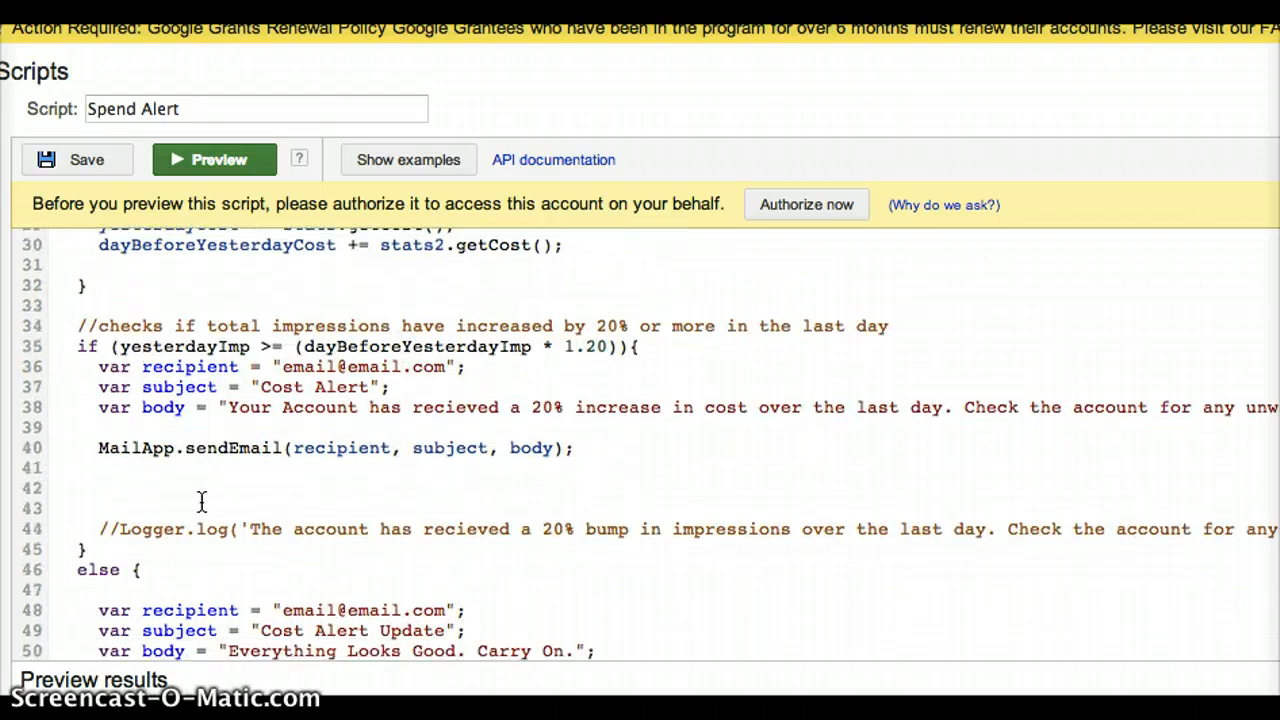
pyautogui.moveTo(224, 324)
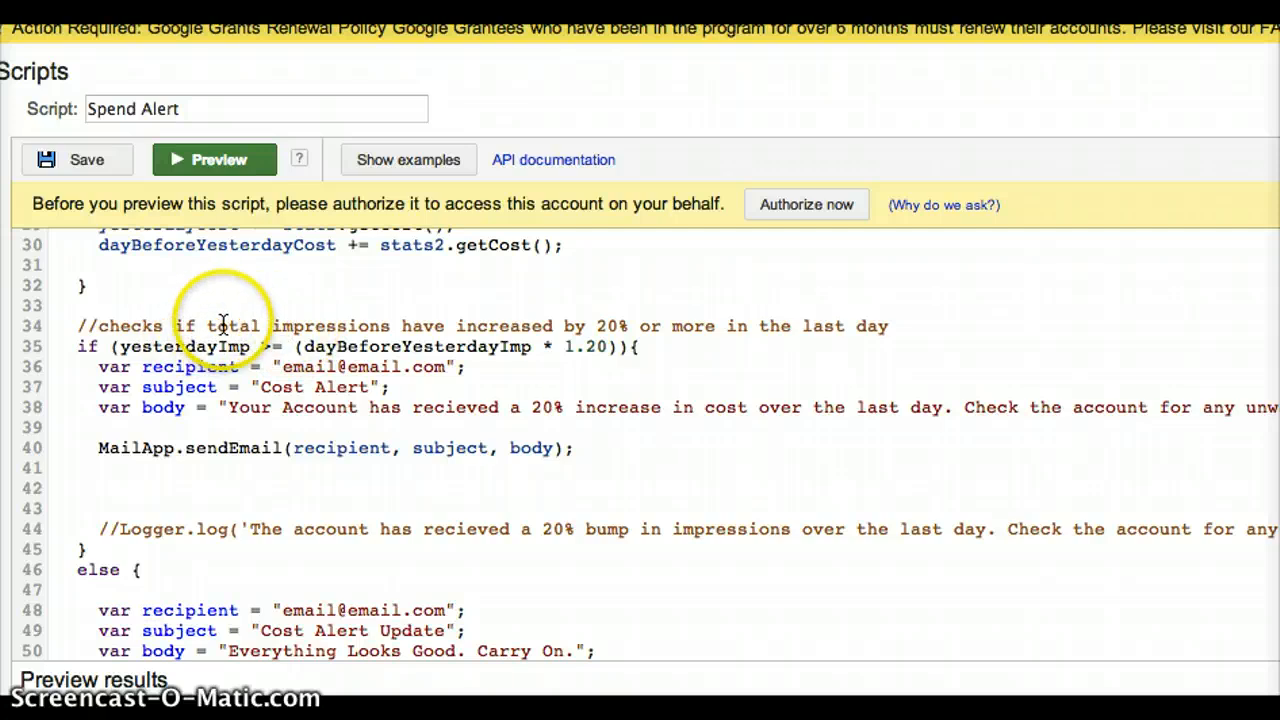
pyautogui.moveTo(296, 324)
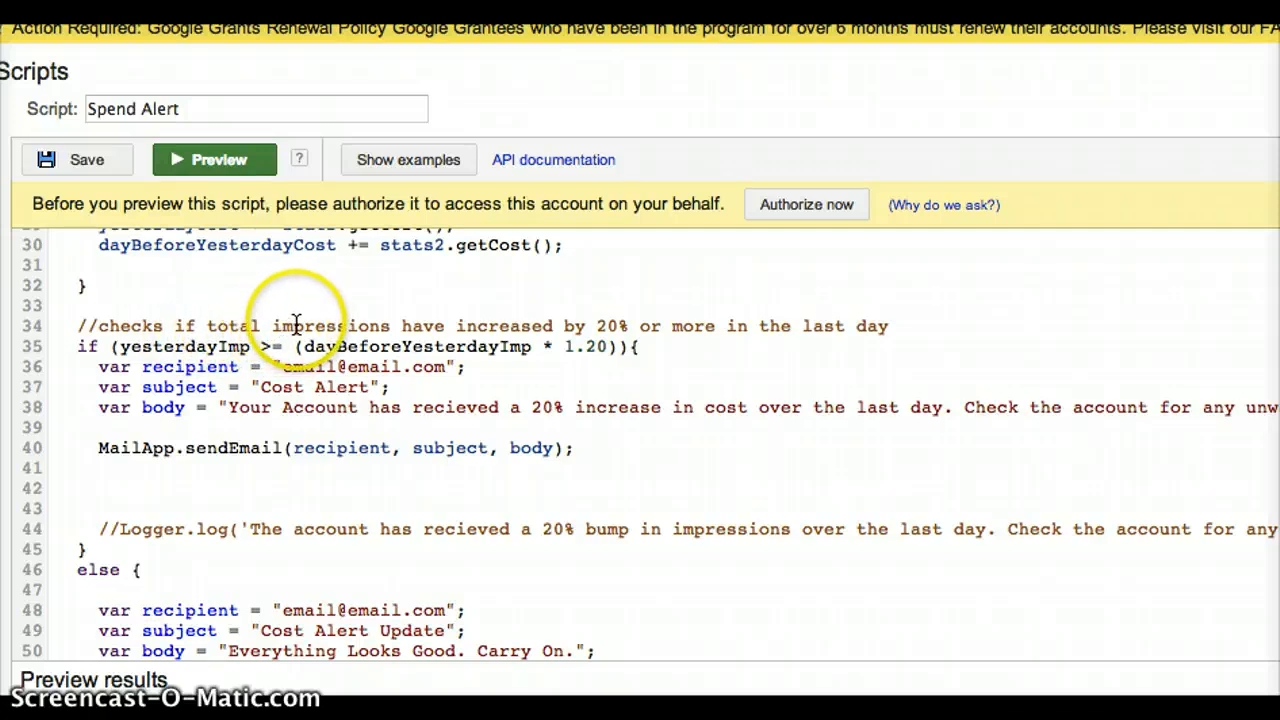
pyautogui.moveTo(612, 324)
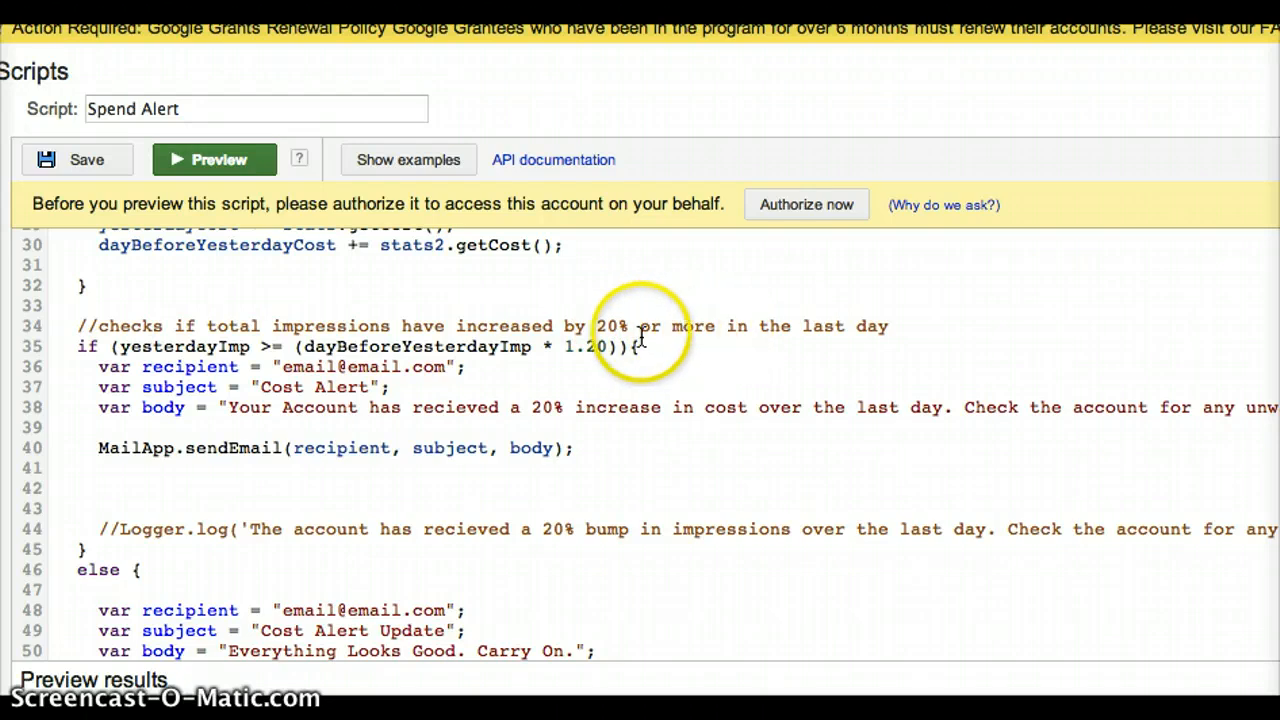
pyautogui.moveTo(244, 346)
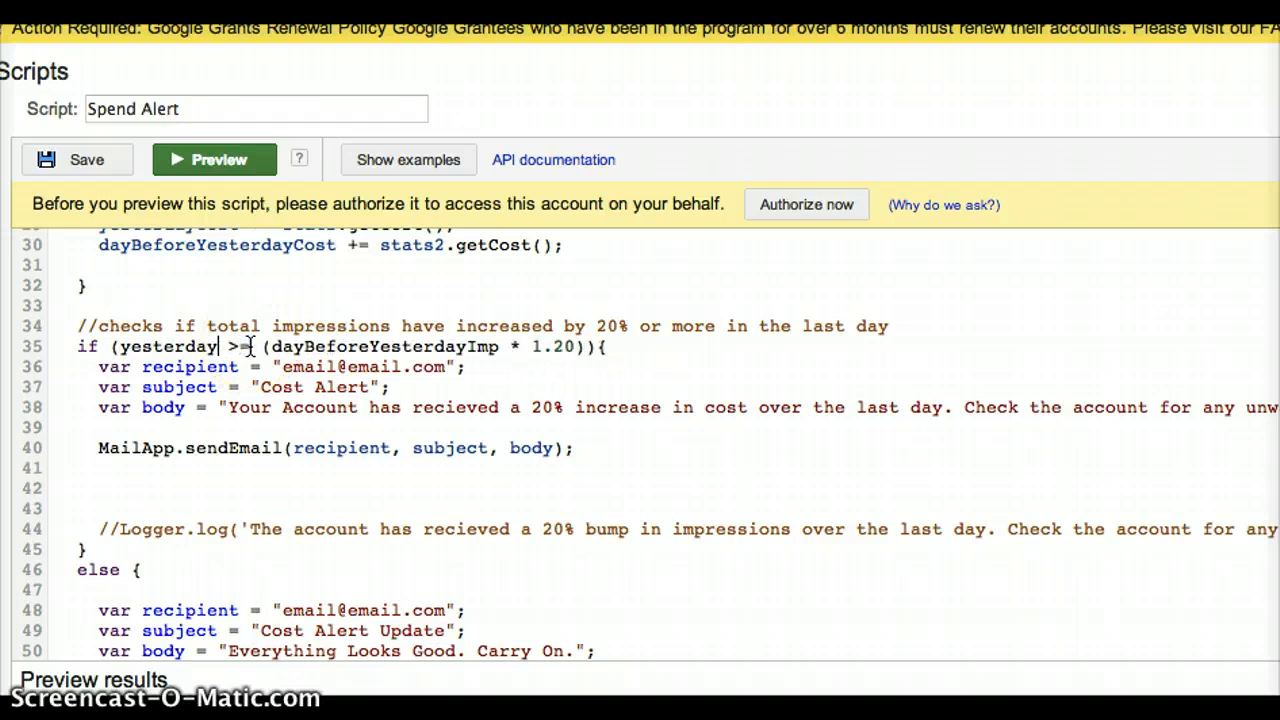
pyautogui.write('Cost')
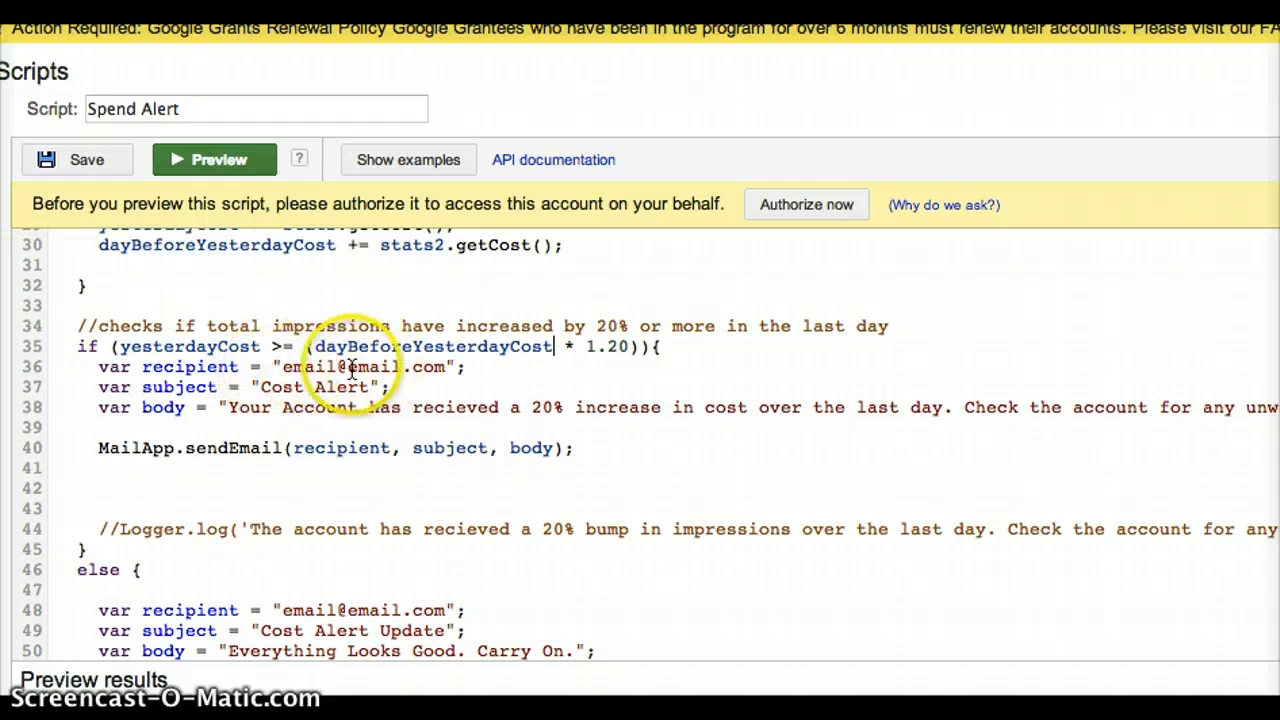
pyautogui.moveTo(320, 392)
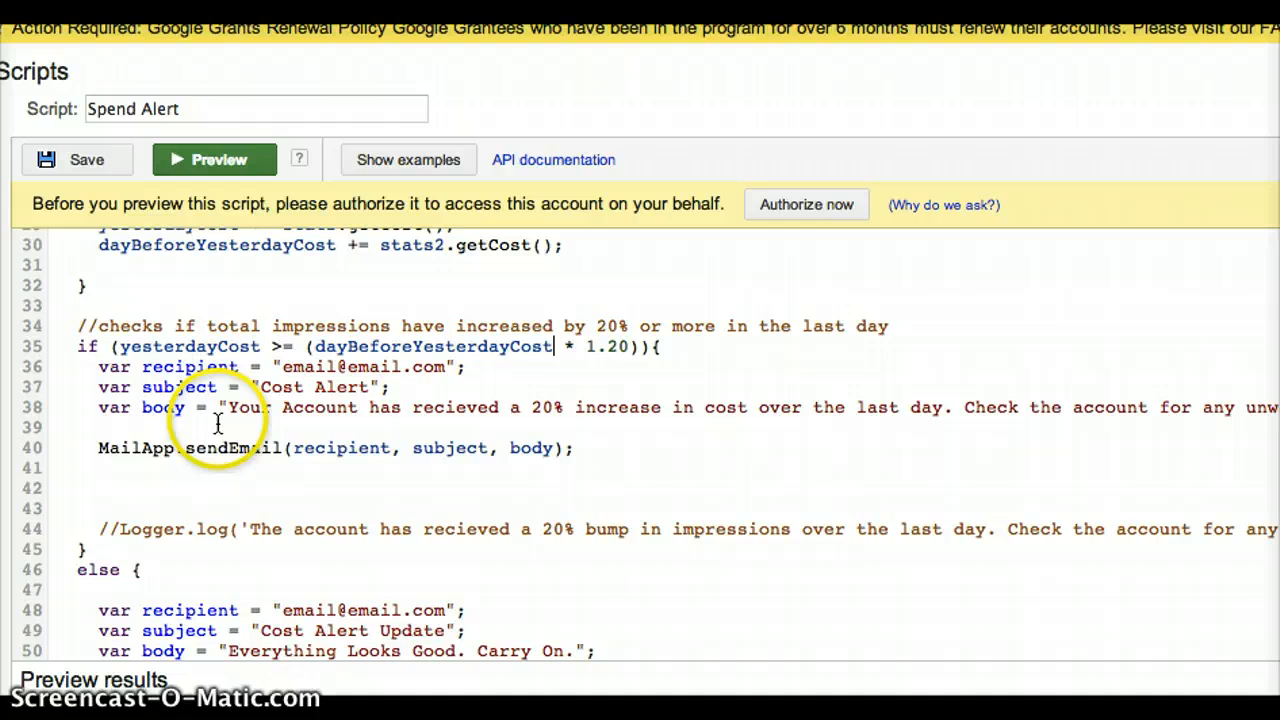
pyautogui.moveTo(576, 408)
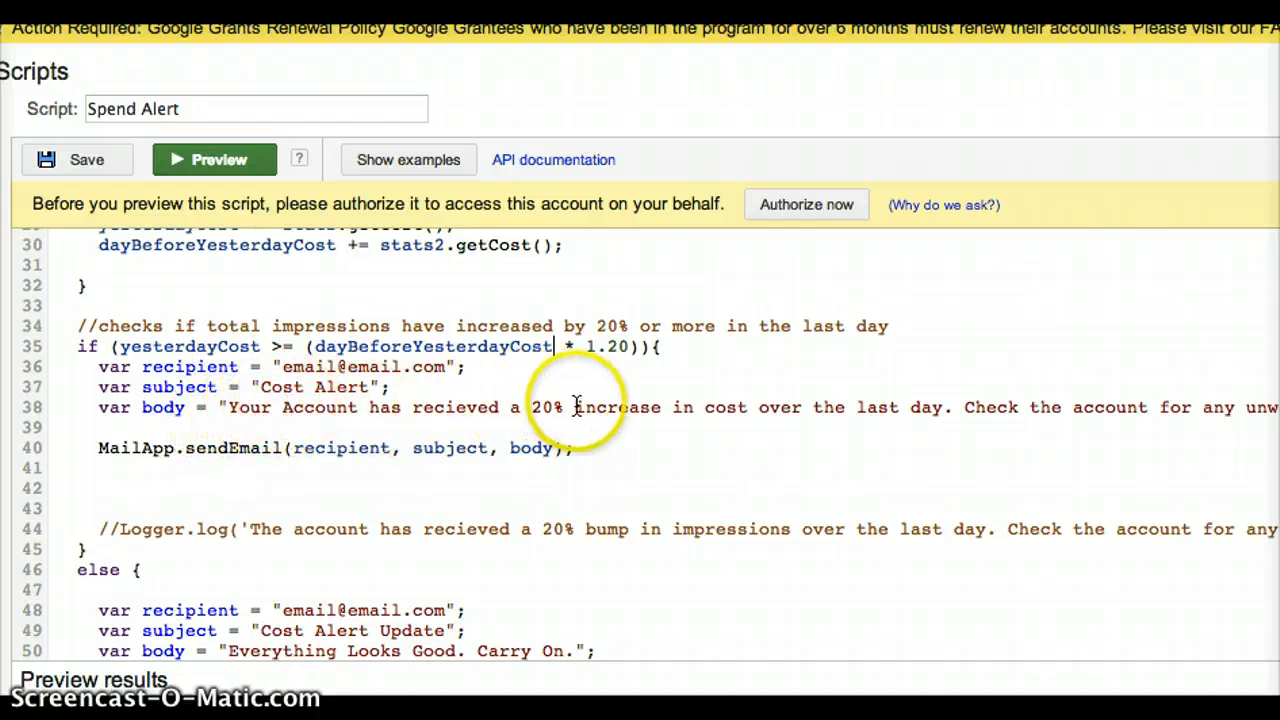
pyautogui.moveTo(450, 366)
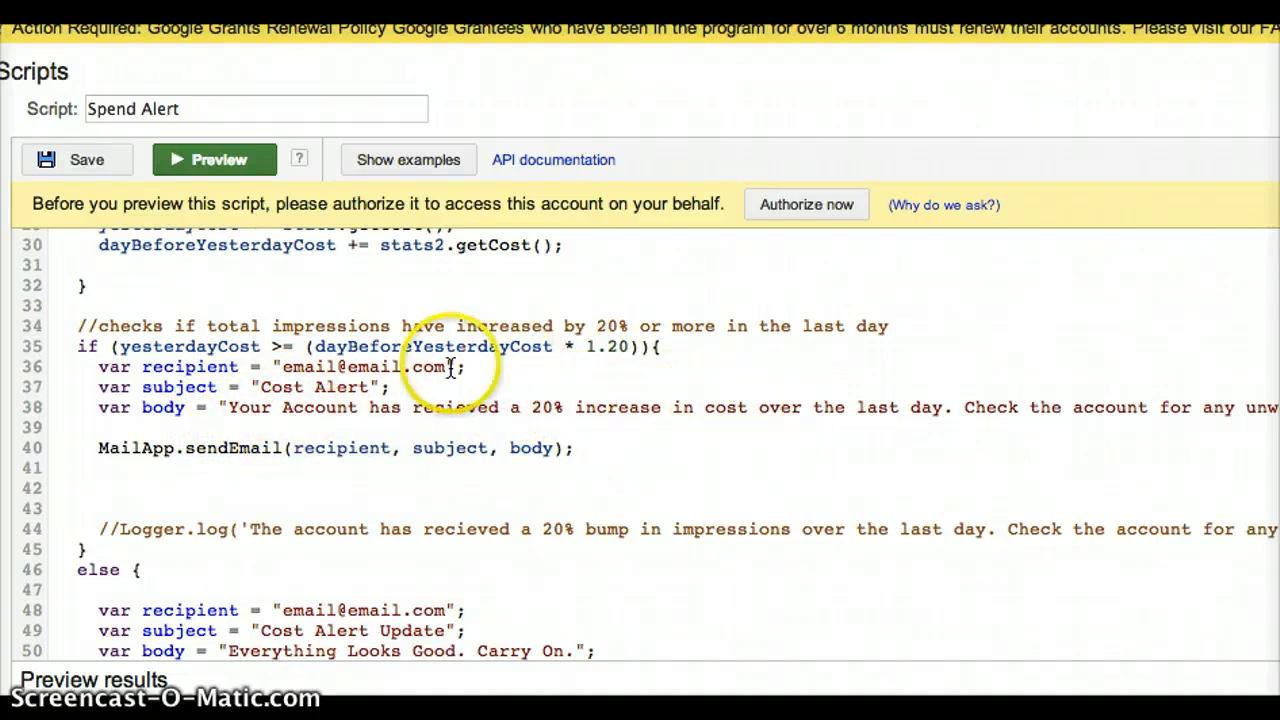
pyautogui.moveTo(330, 448)
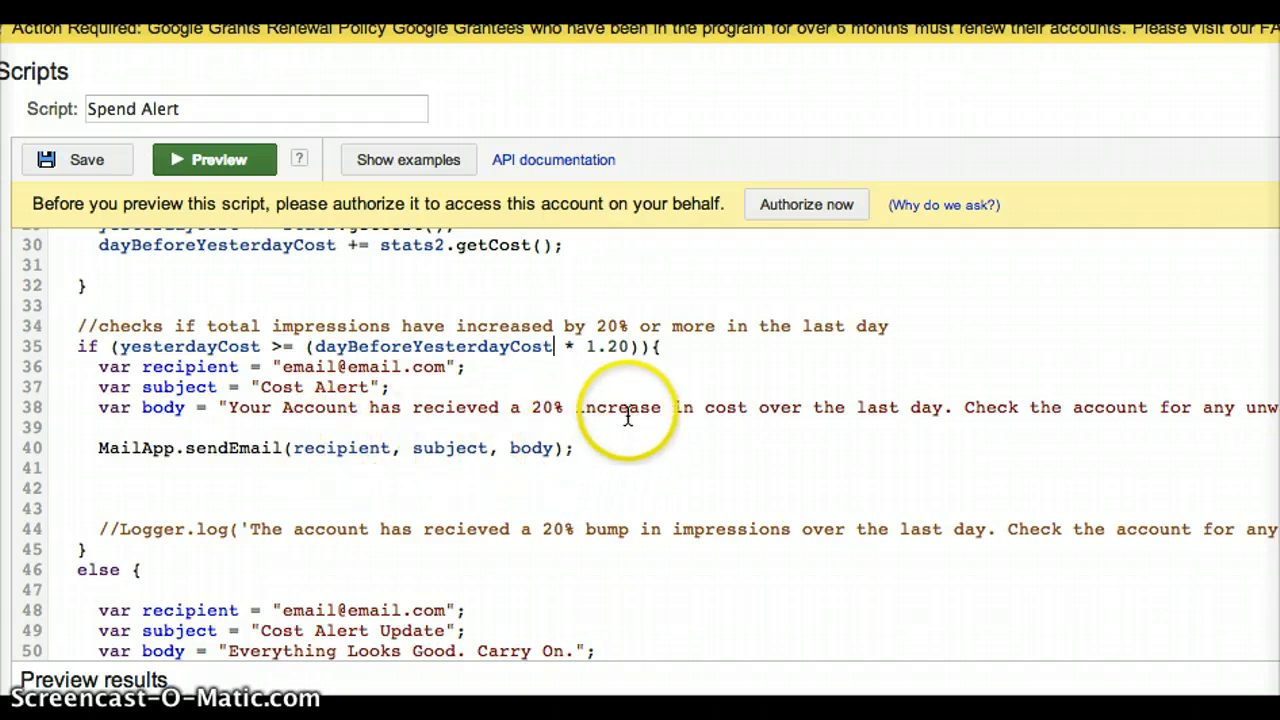
pyautogui.moveTo(702, 452)
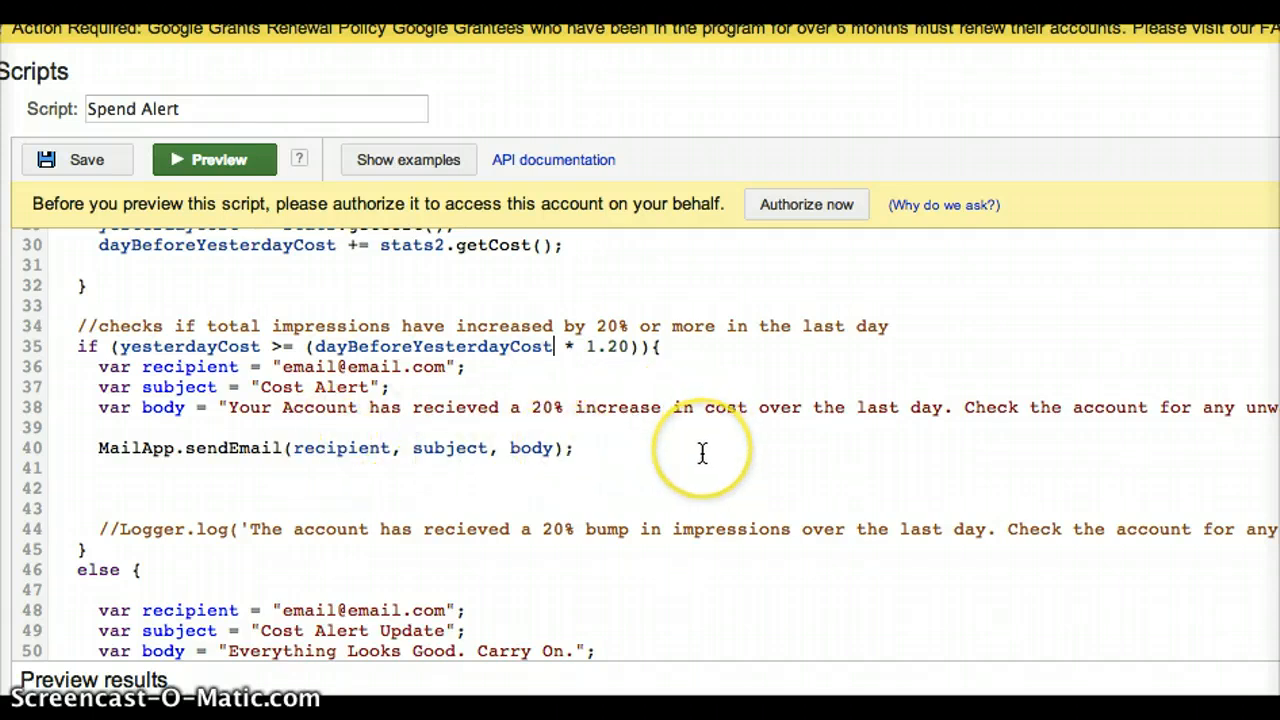
pyautogui.moveTo(572, 346)
pyautogui.write(' || ')
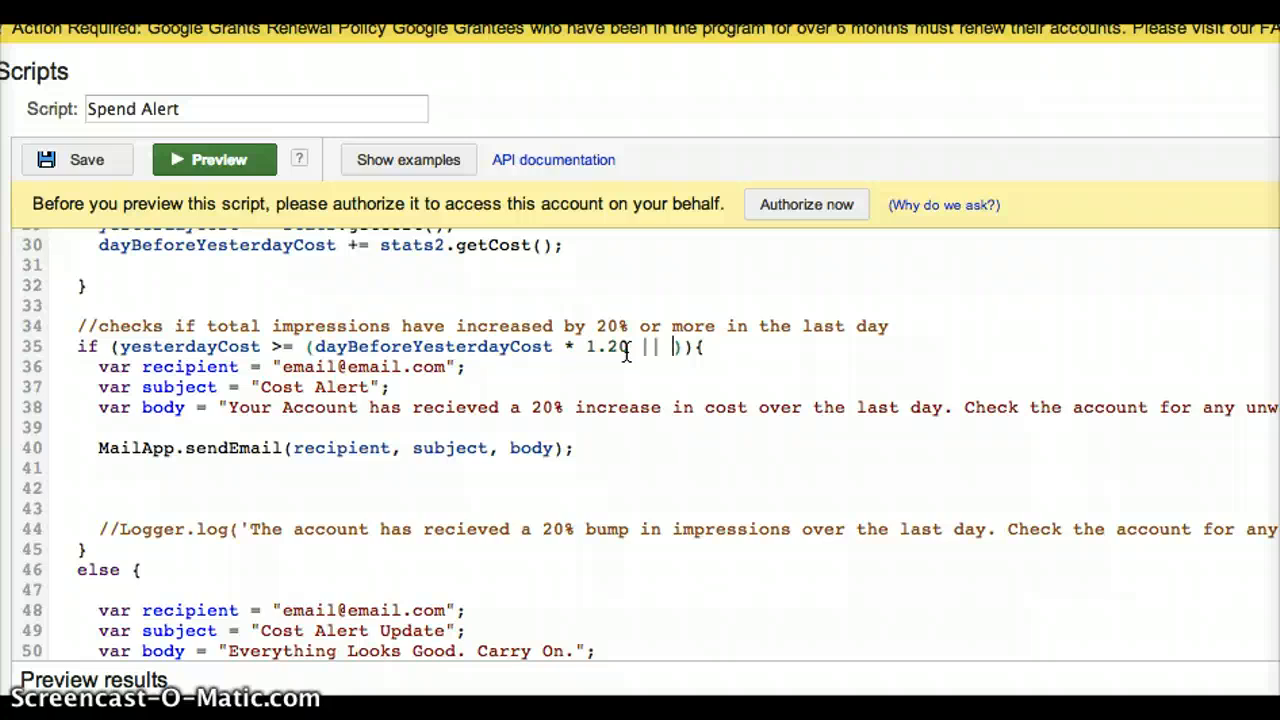
# - Append || yesterdayCost <= (dayBeforeYesterdayCost * 0.80) to the if condition on line 35
pyautogui.write('yesterdayCos')
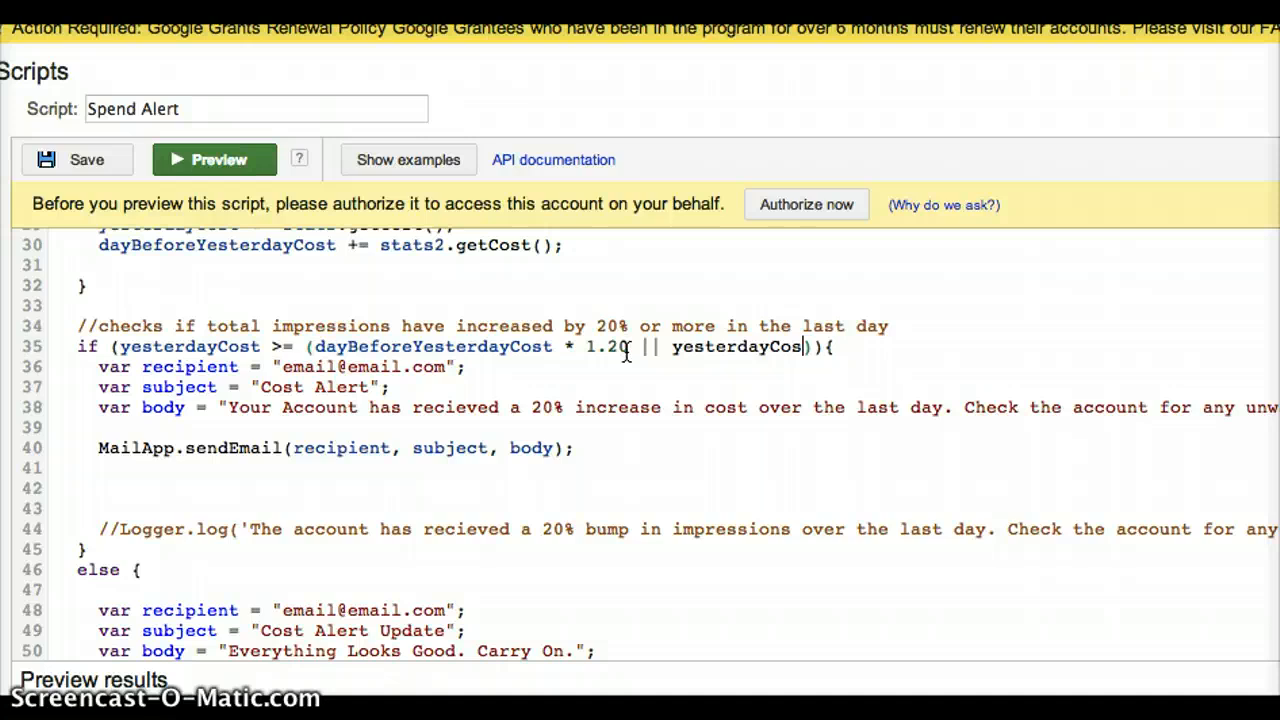
pyautogui.write('<= (')
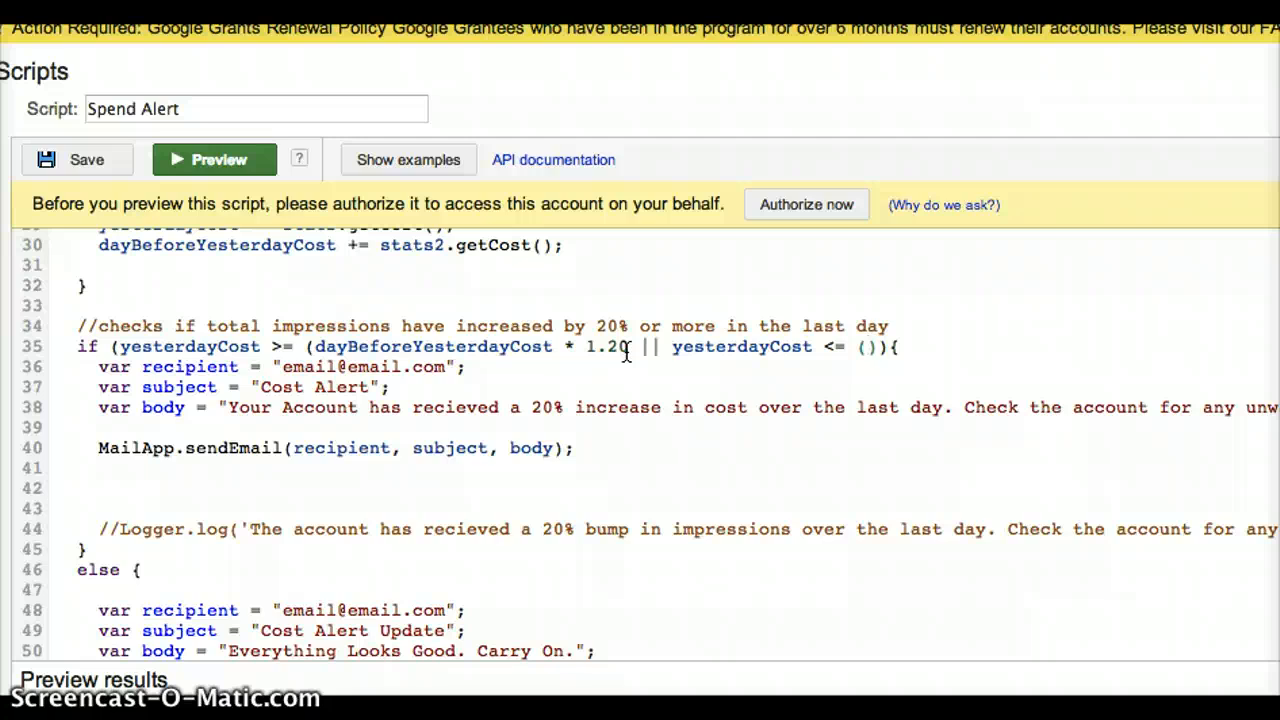
pyautogui.write('dat')
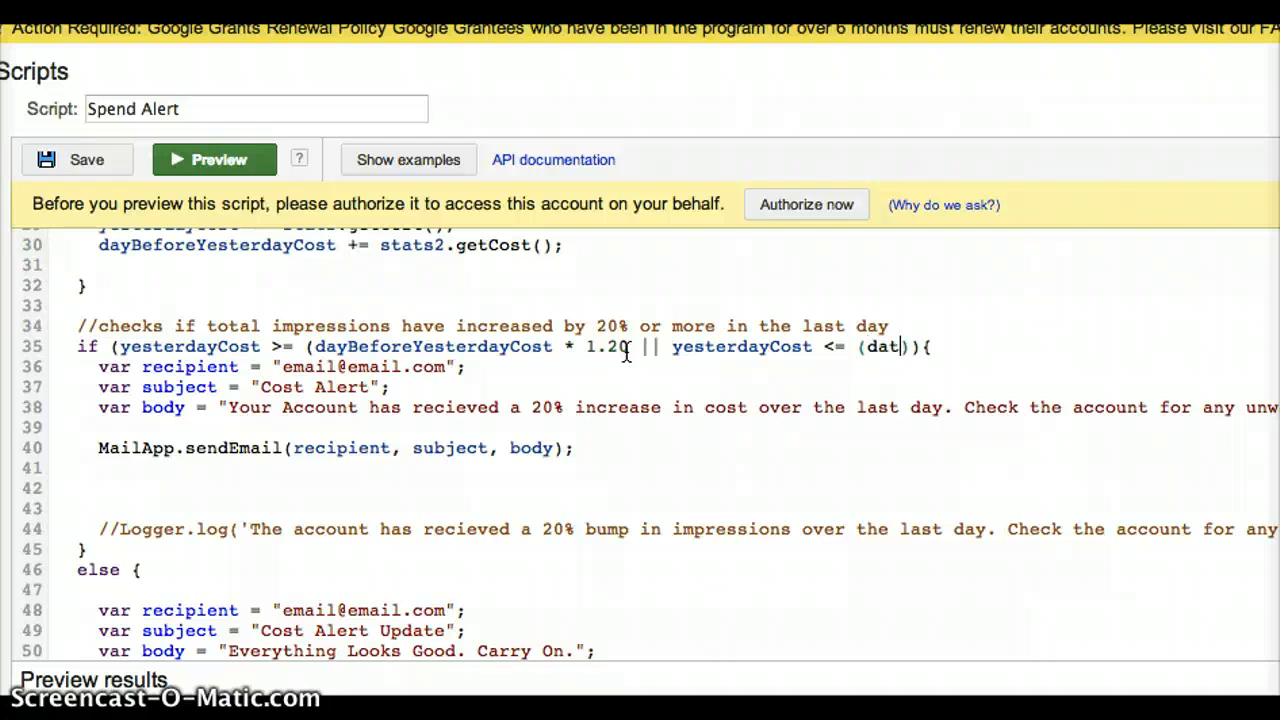
pyautogui.write('BefireTes==')
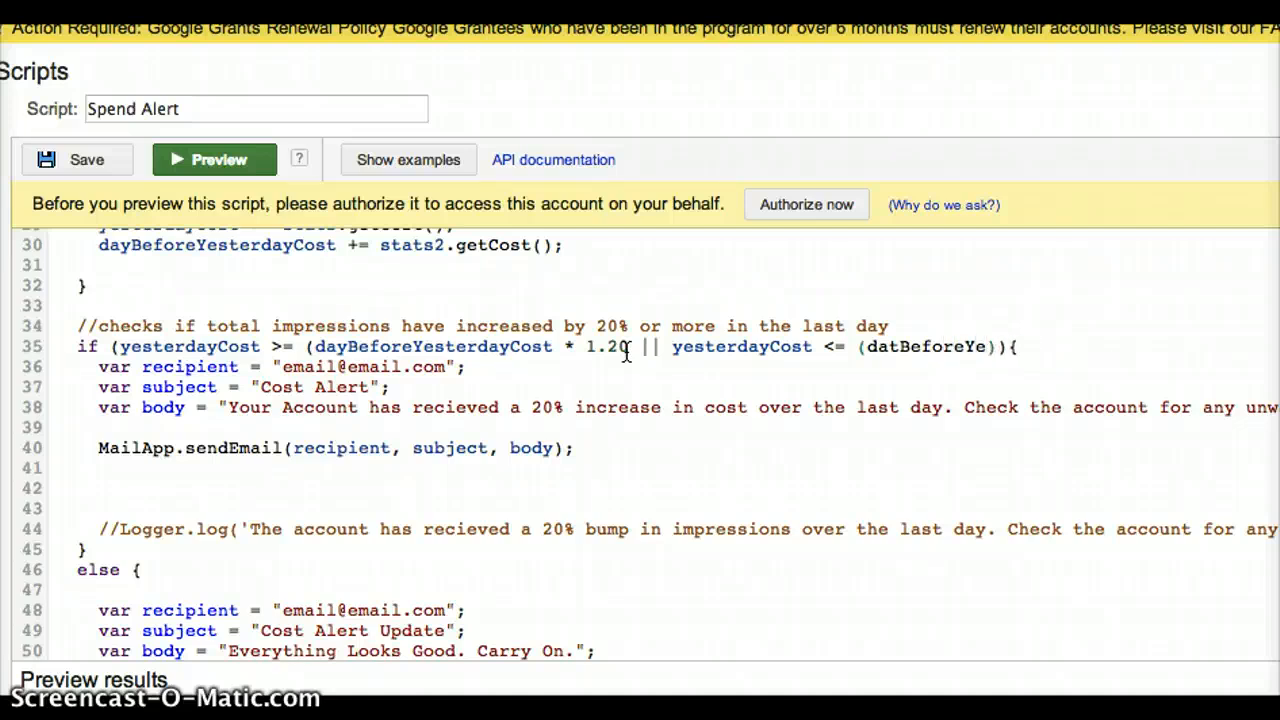
pyautogui.write('sterdayCost')
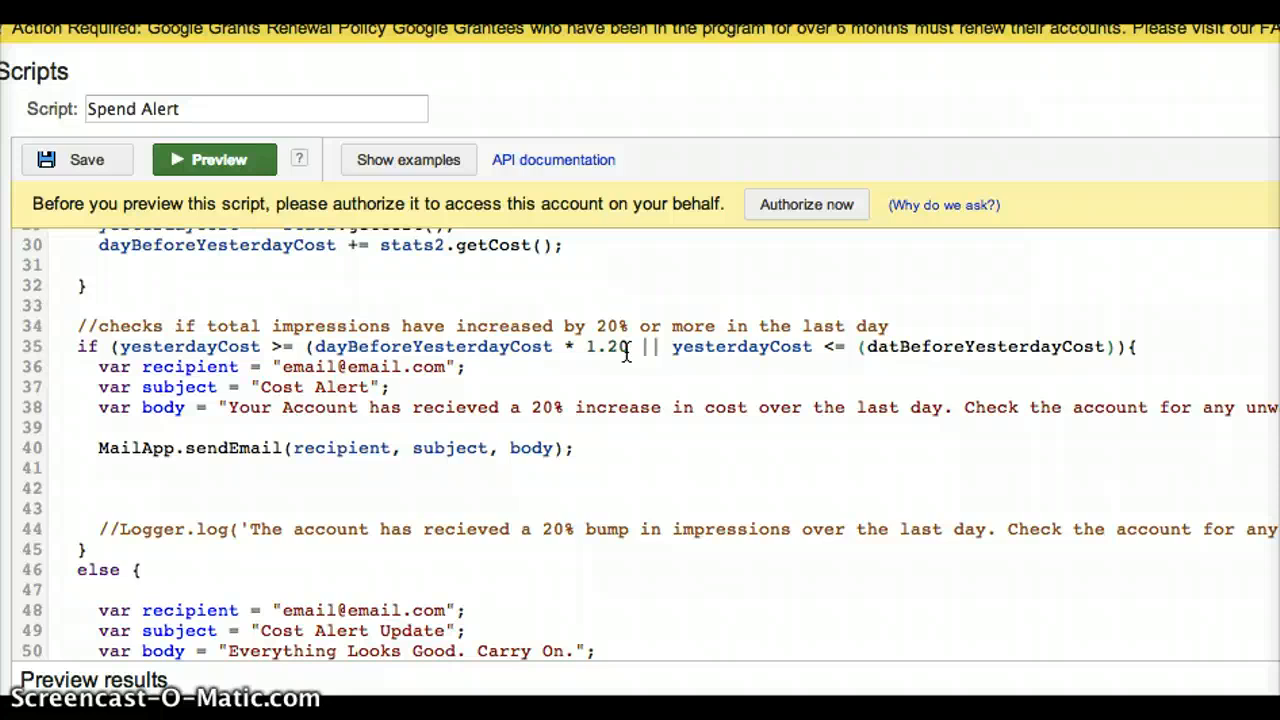
pyautogui.moveTo(902, 348)
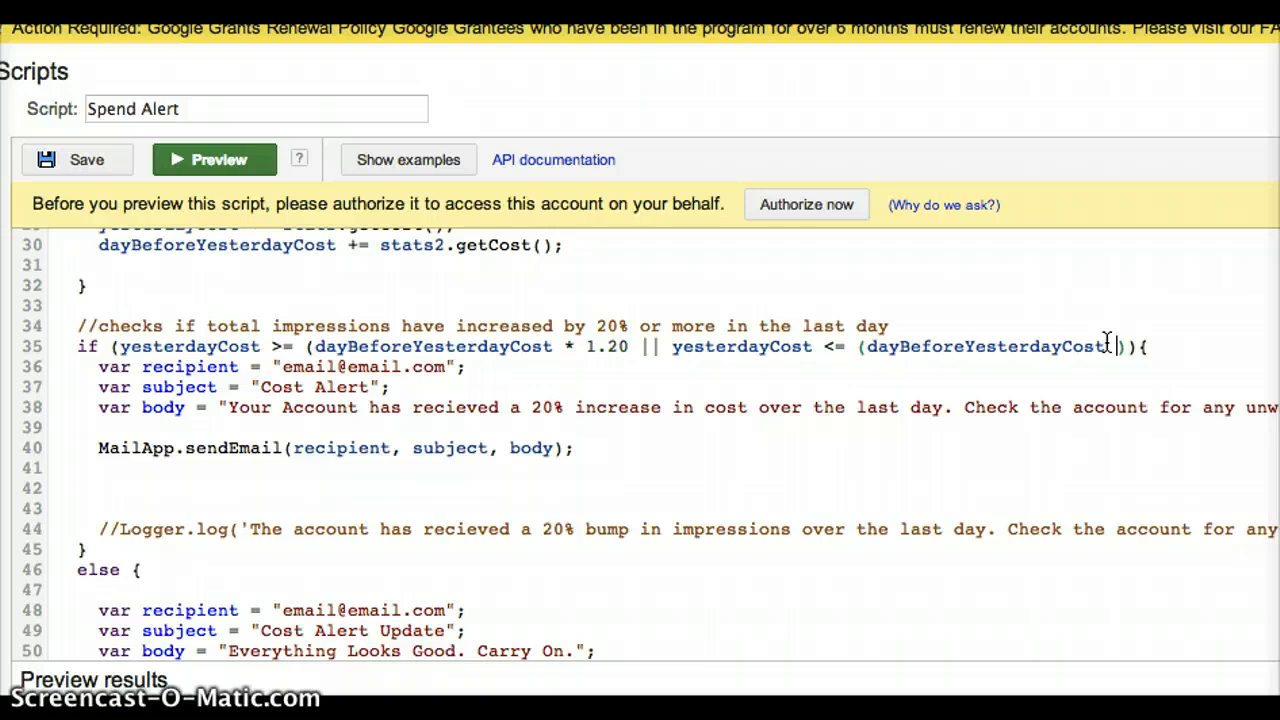
pyautogui.write('*')
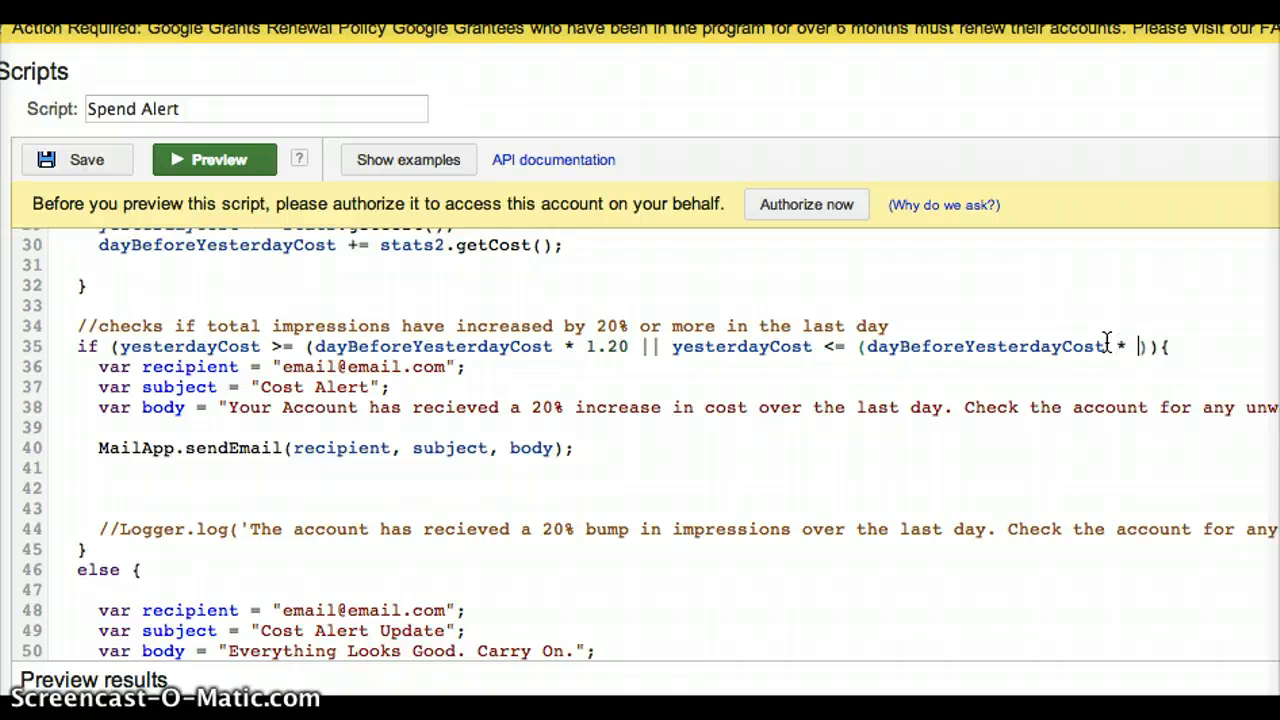
pyautogui.write('0.80')
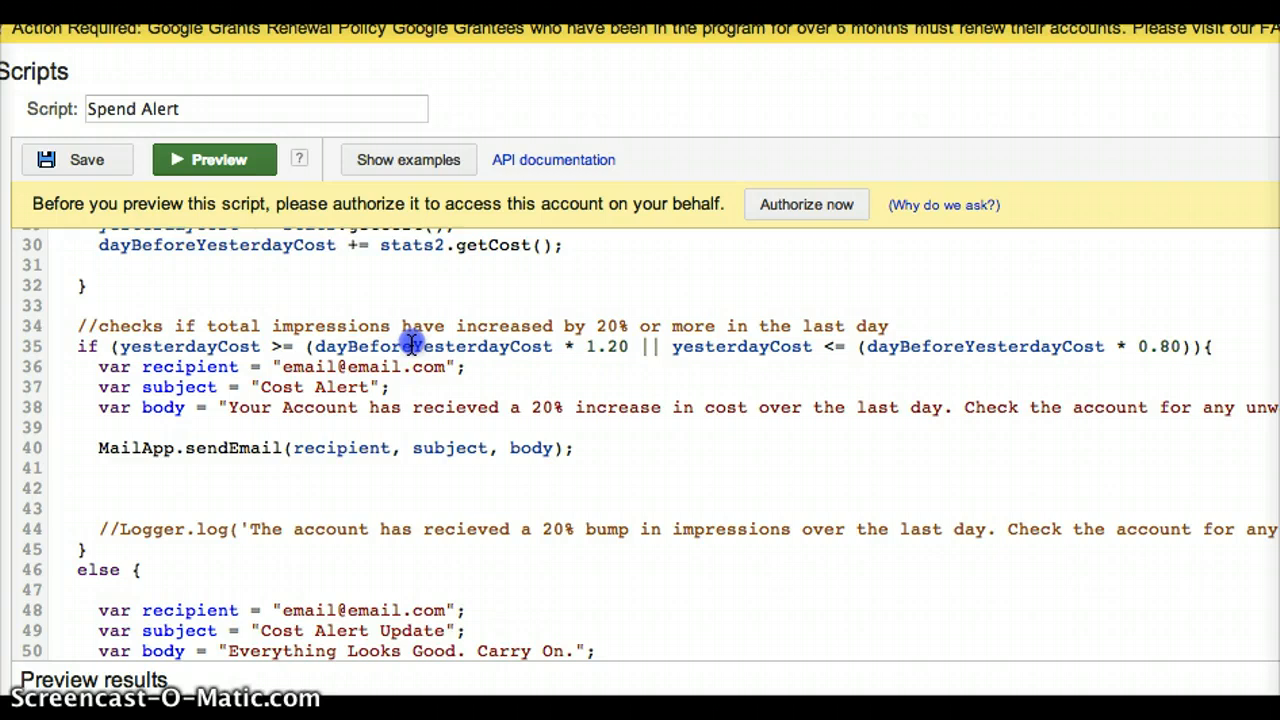
pyautogui.moveTo(720, 346)
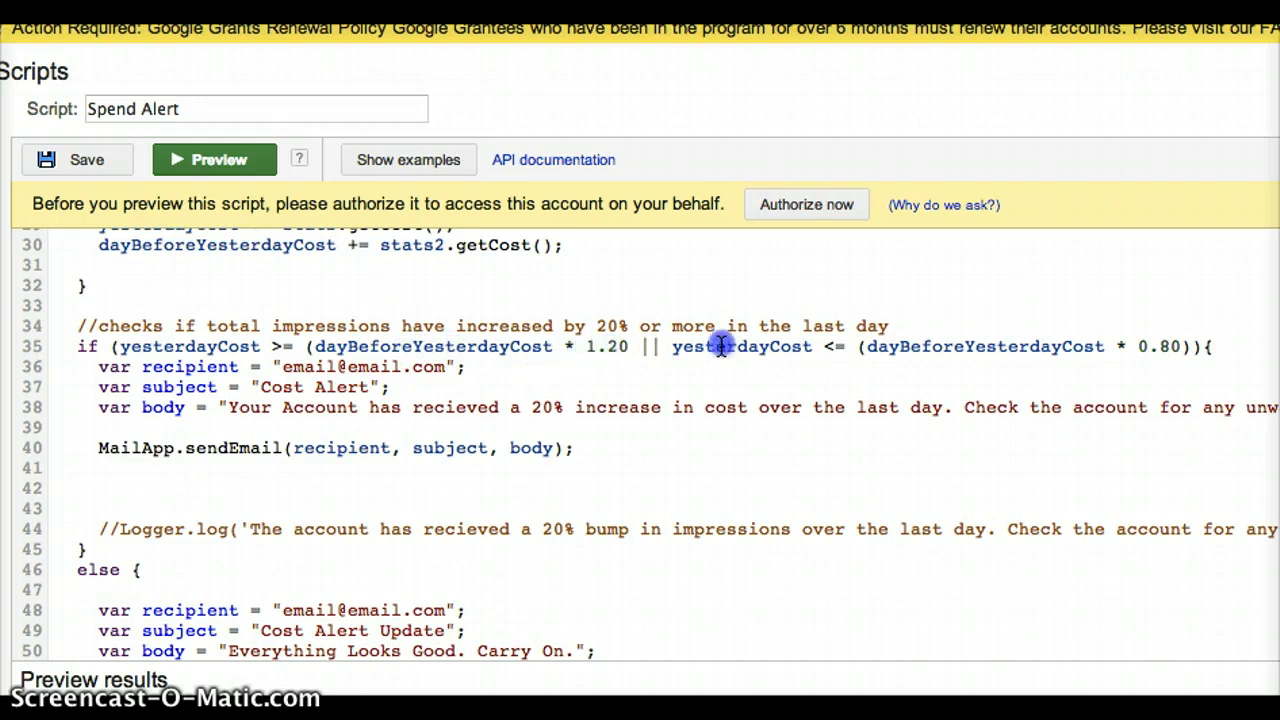
pyautogui.moveTo(1024, 356)
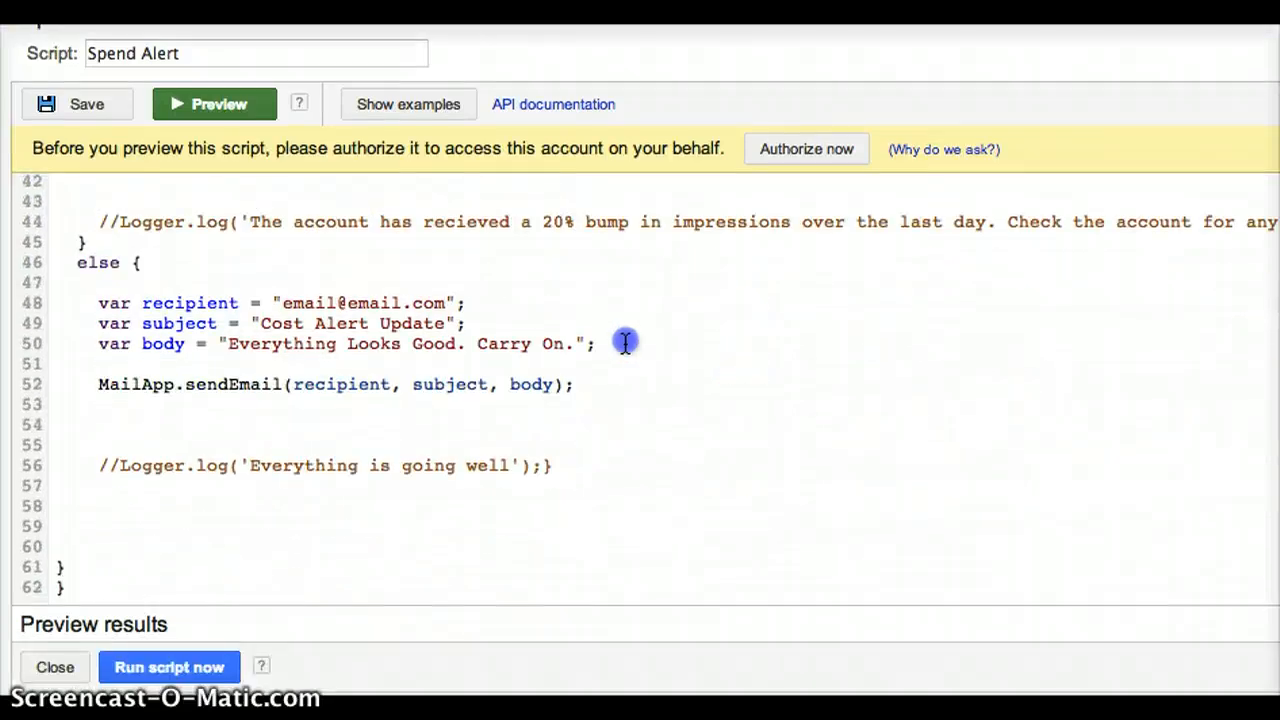
pyautogui.moveTo(300, 304)
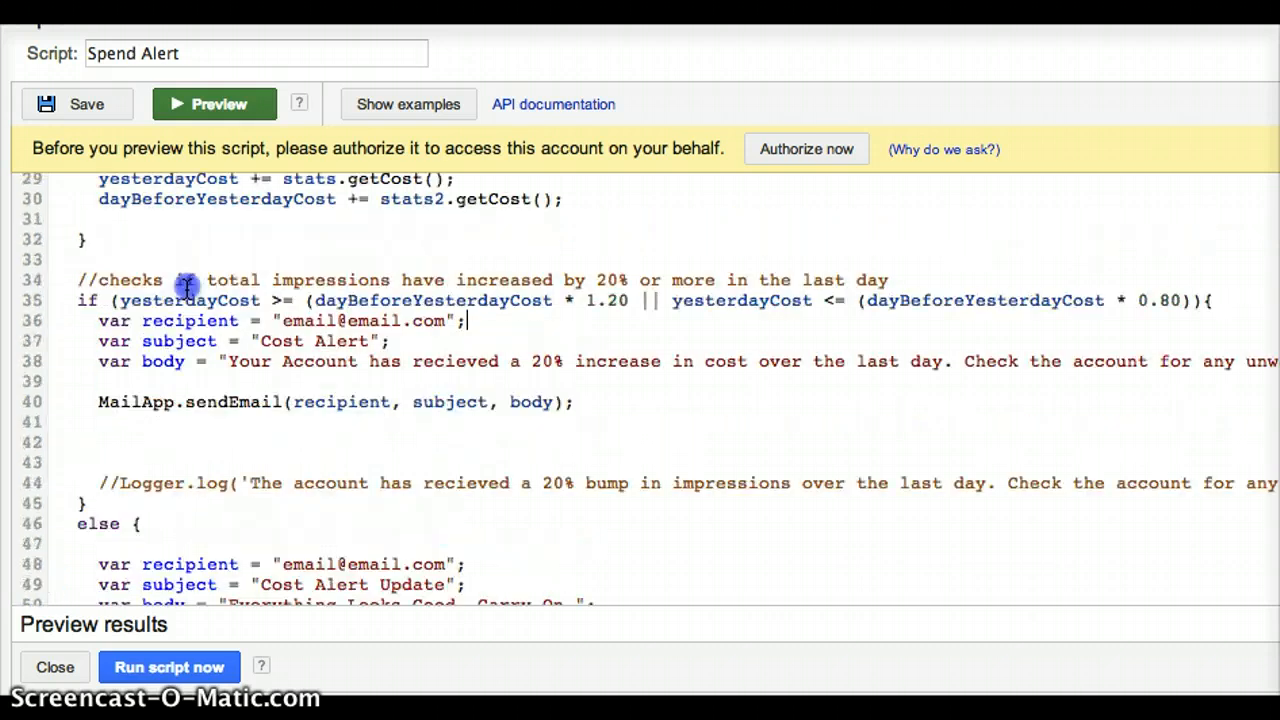
pyautogui.moveTo(636, 316)
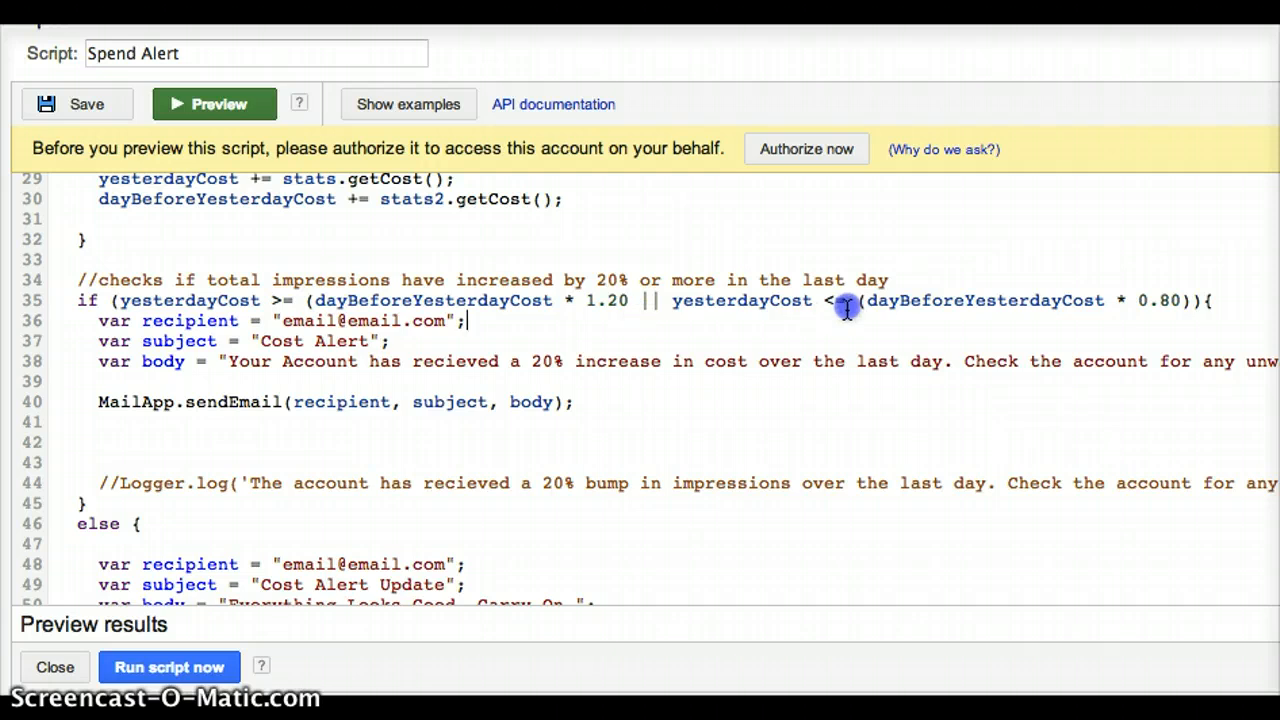
# - Scroll the script down to the fallback "Everything Looks Good" email branch
pyautogui.scroll(-3)
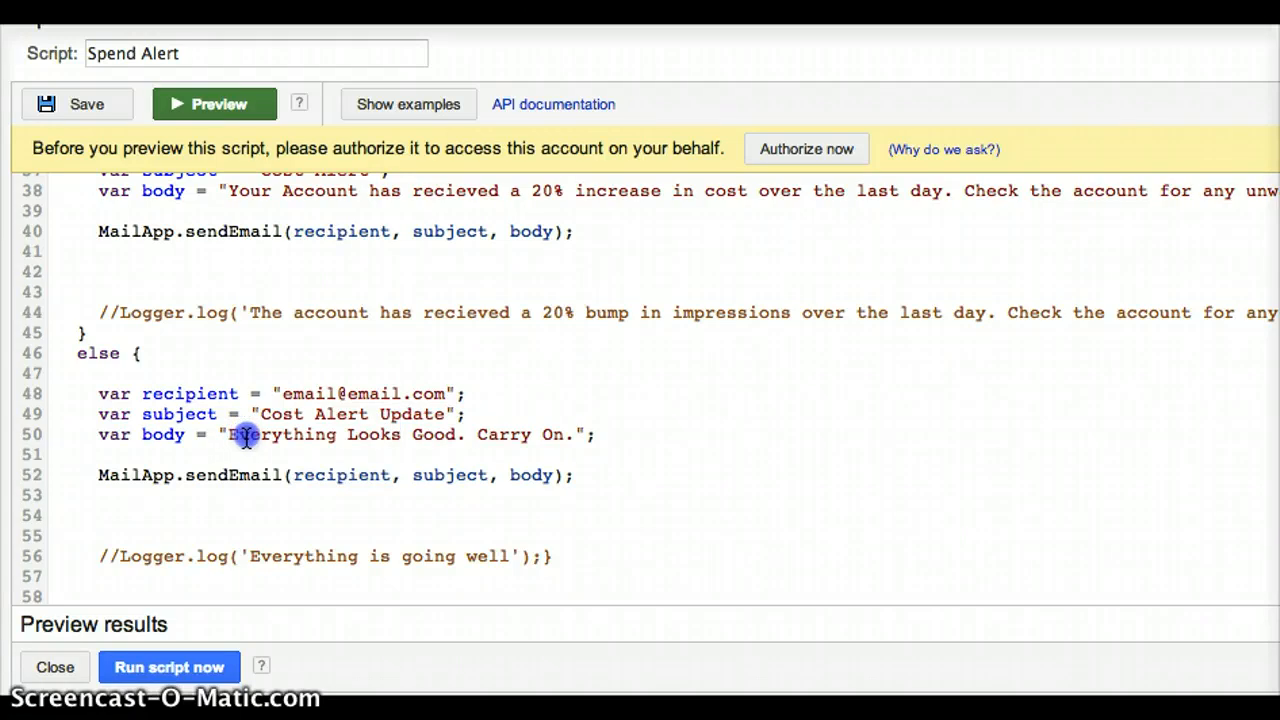
pyautogui.moveTo(568, 444)
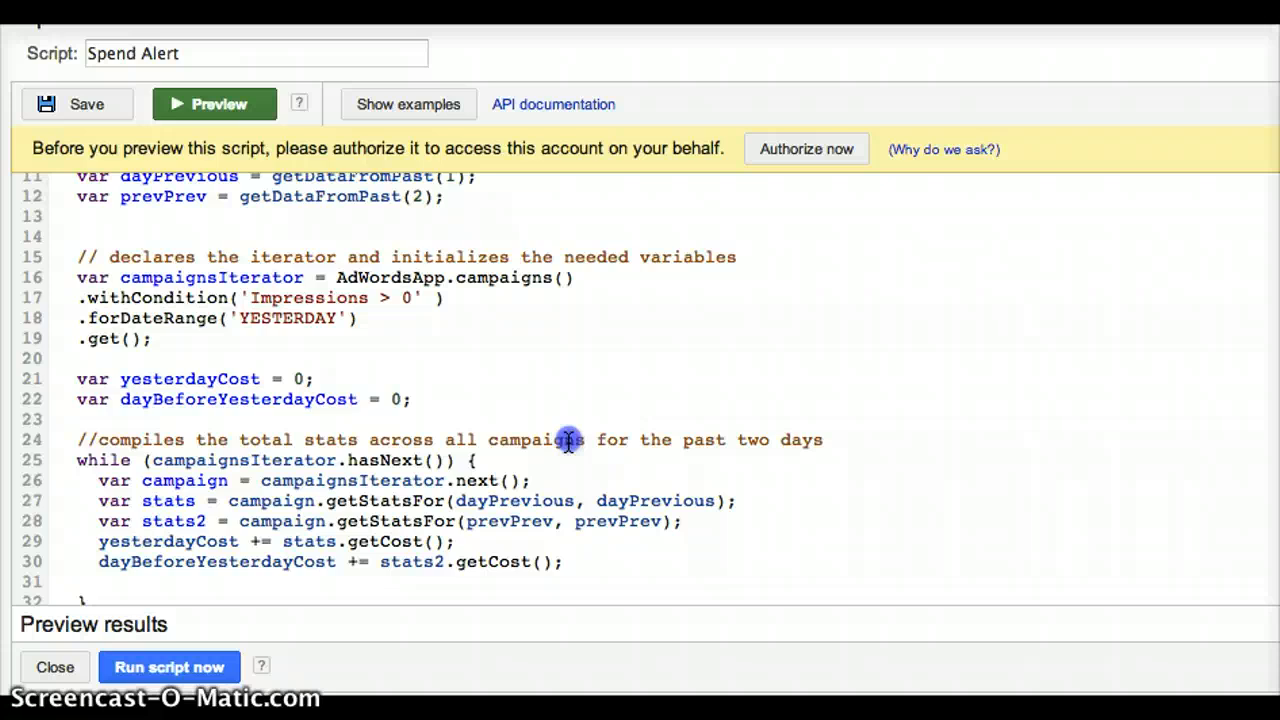
# - Change stats.getCost() to stats.getClicks() on line 29 of the campaign loop
pyautogui.scroll(-3)
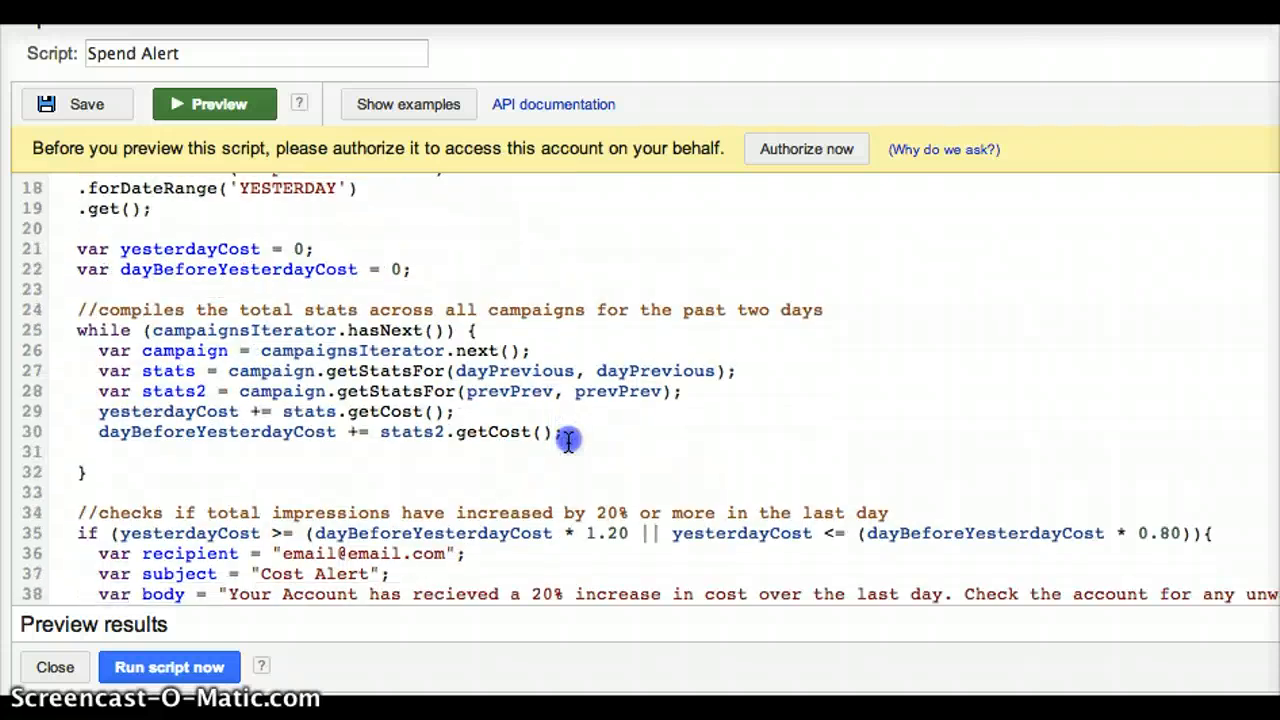
pyautogui.moveTo(456, 412)
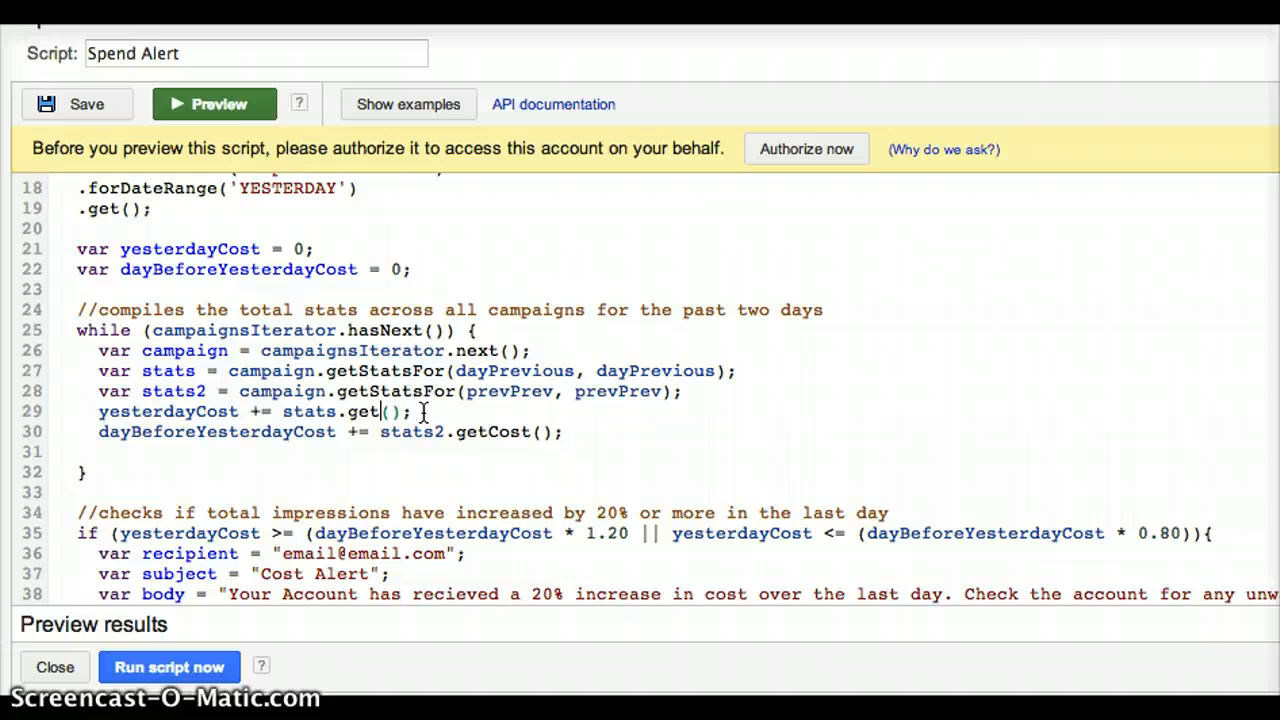
pyautogui.write('Clicks')
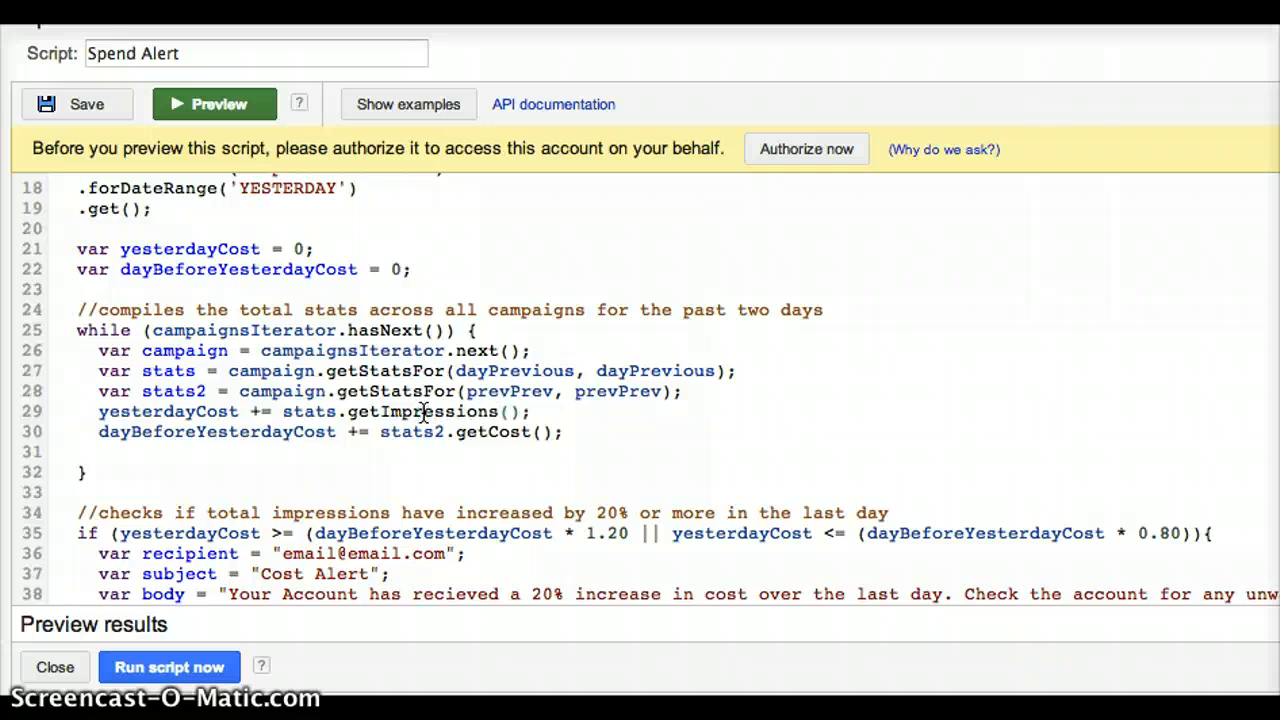
pyautogui.press('BackSpace')
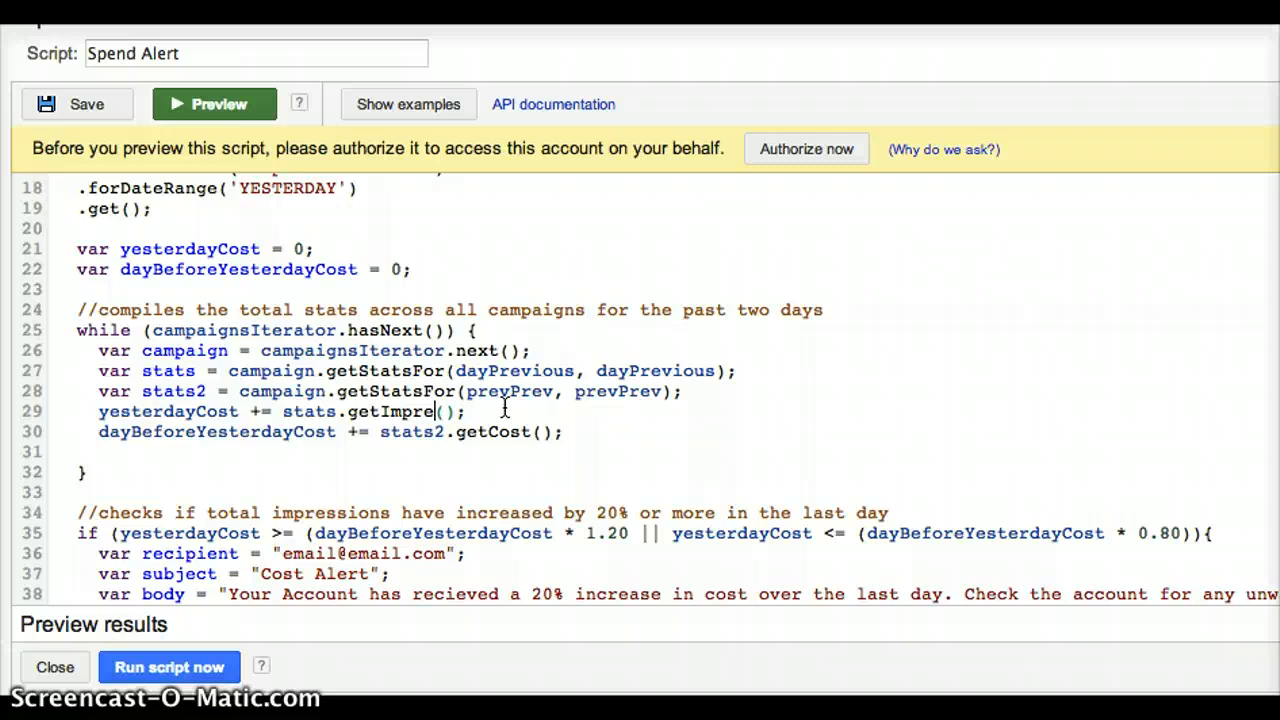
pyautogui.write('getClick')
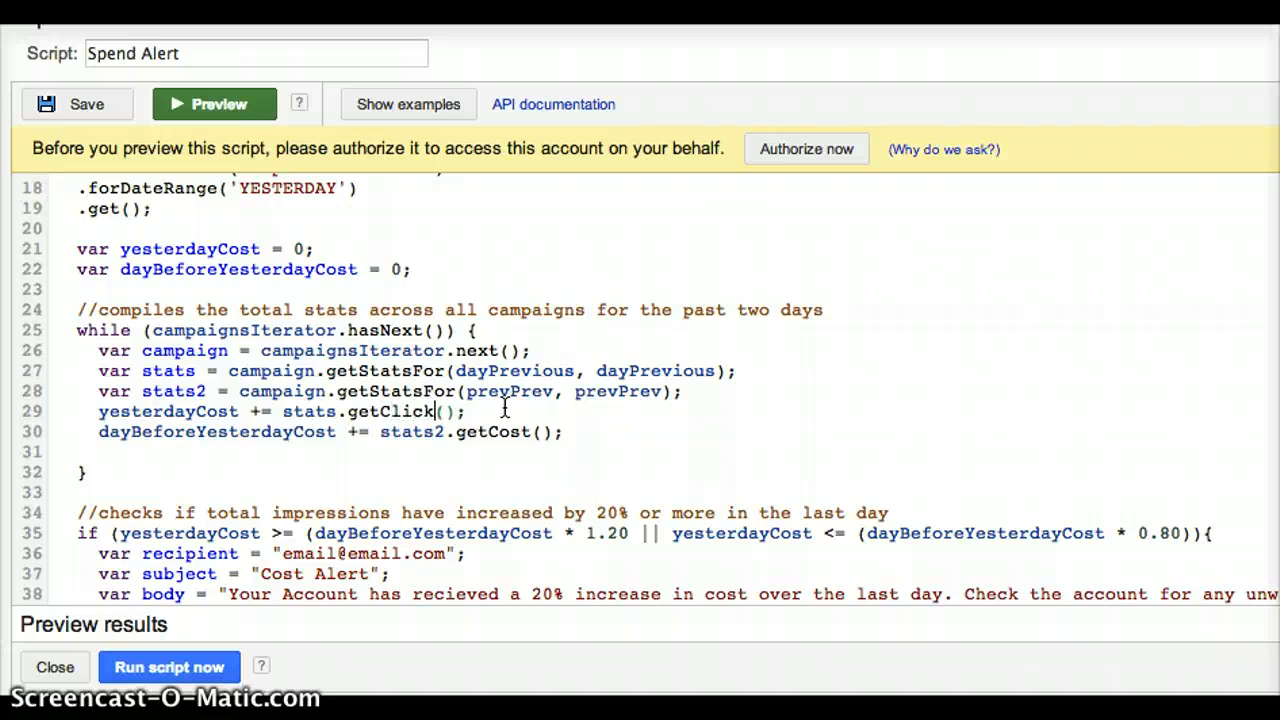